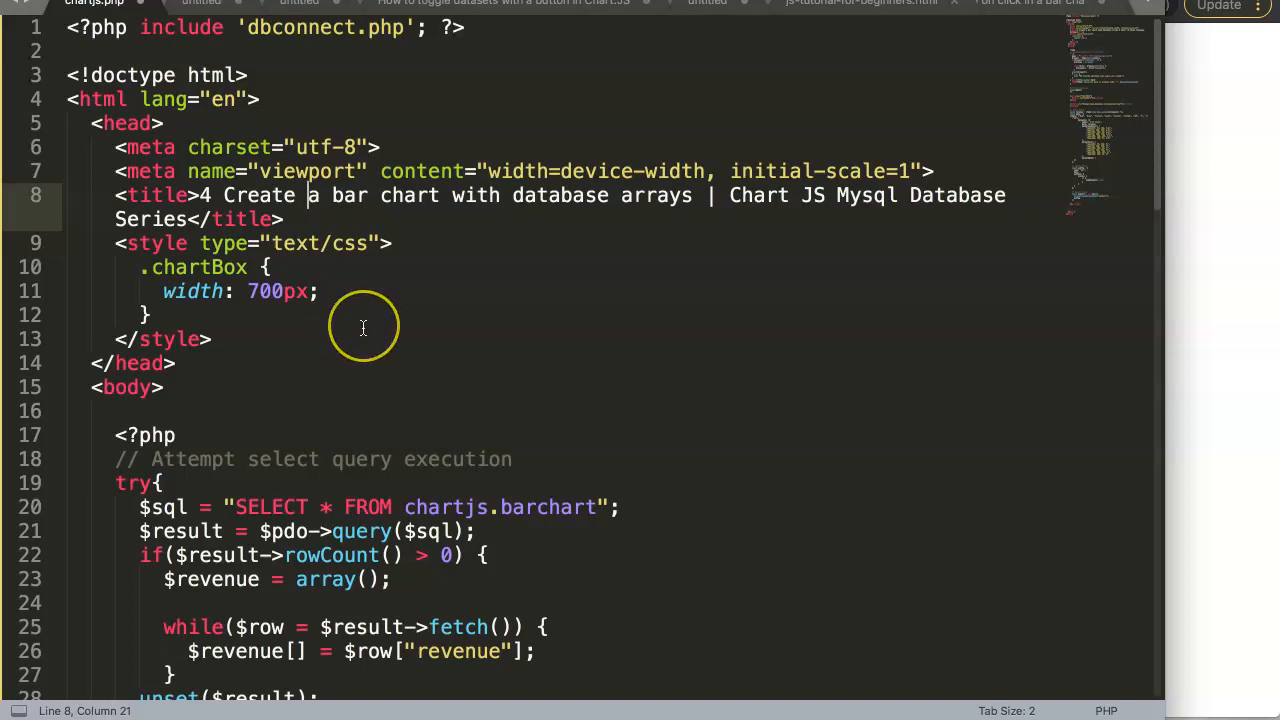
Locate the $revenue[] line inside the fetch loop of chartjs.php.
click(148, 314)
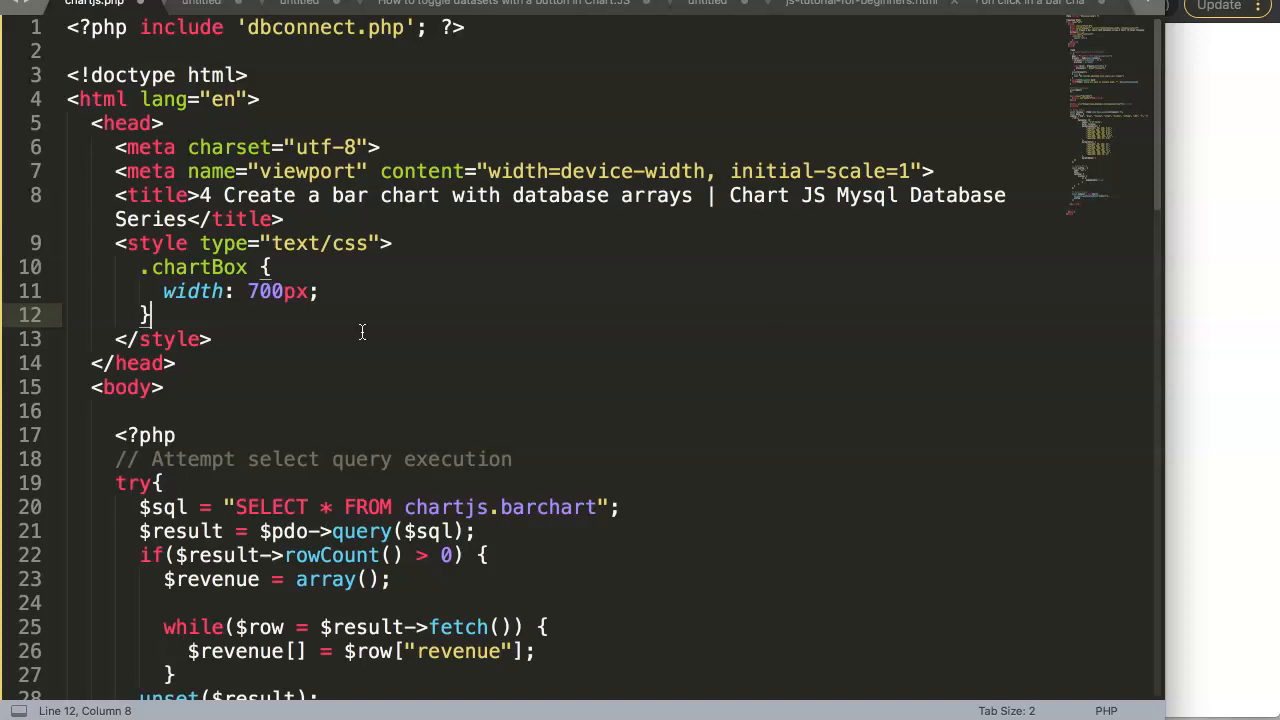
scroll(down, 3)
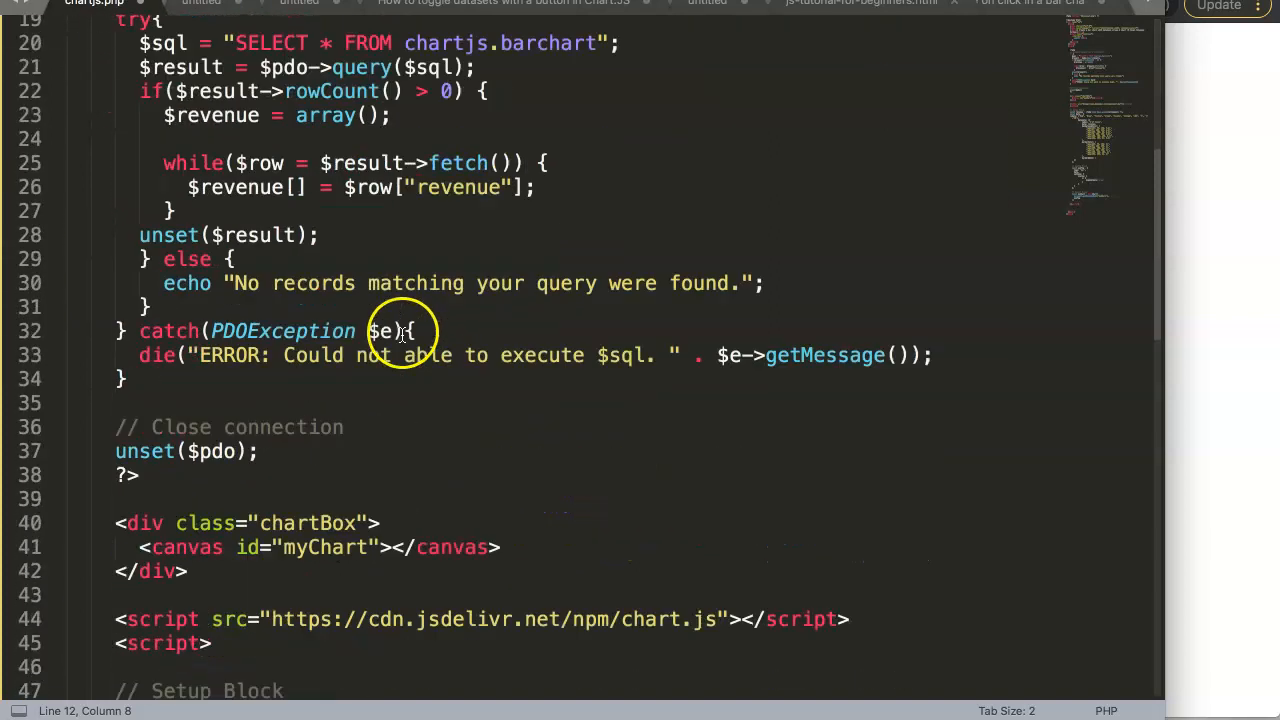
scroll(down, 3)
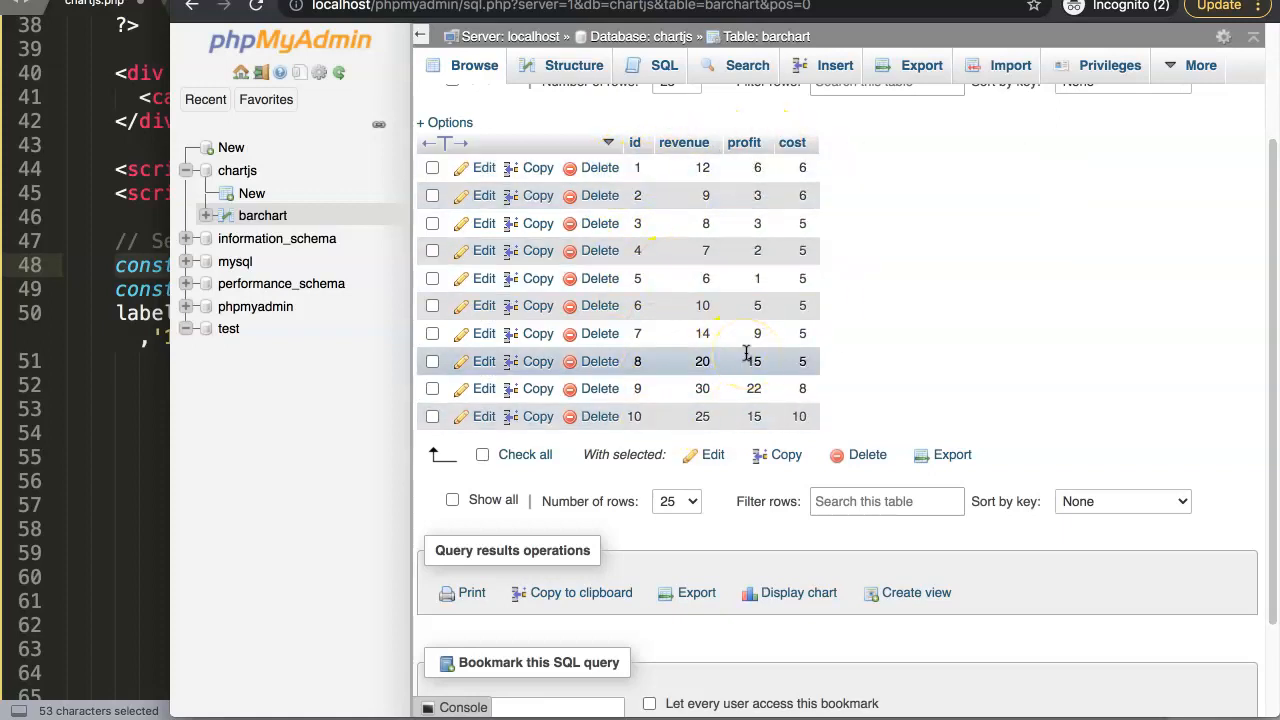
mouse_move(816, 120)
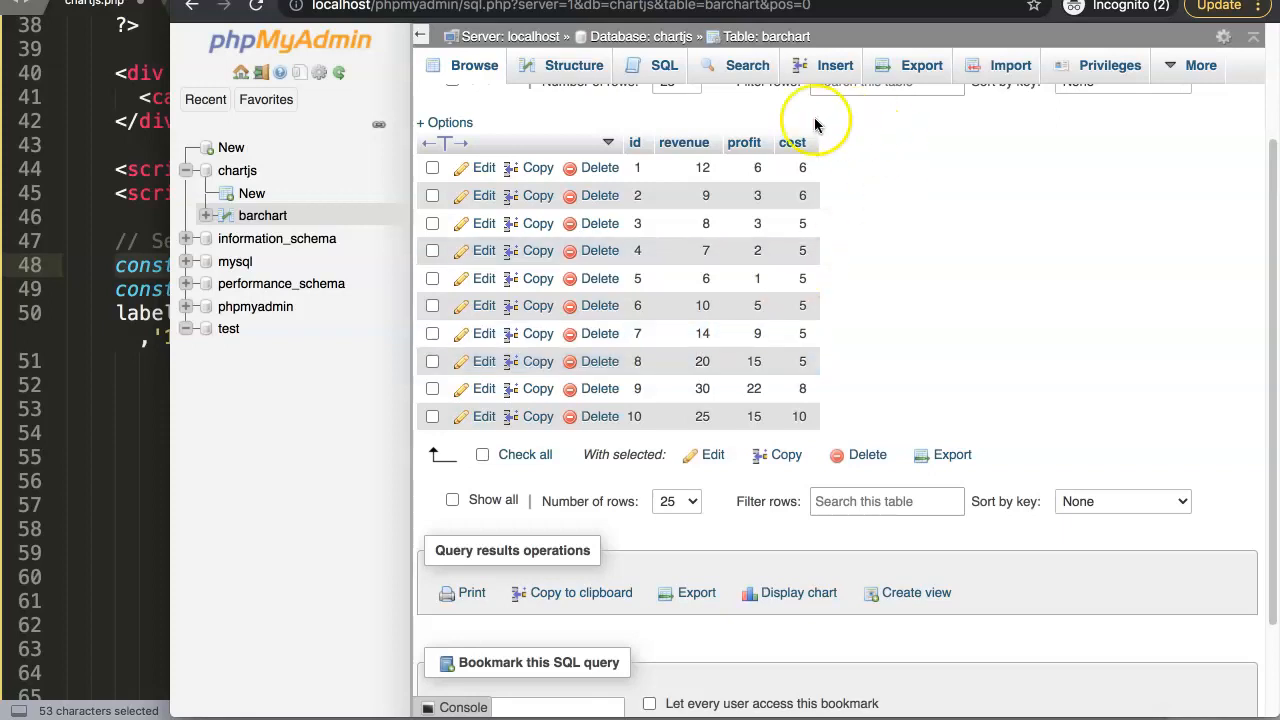
mouse_move(124, 336)
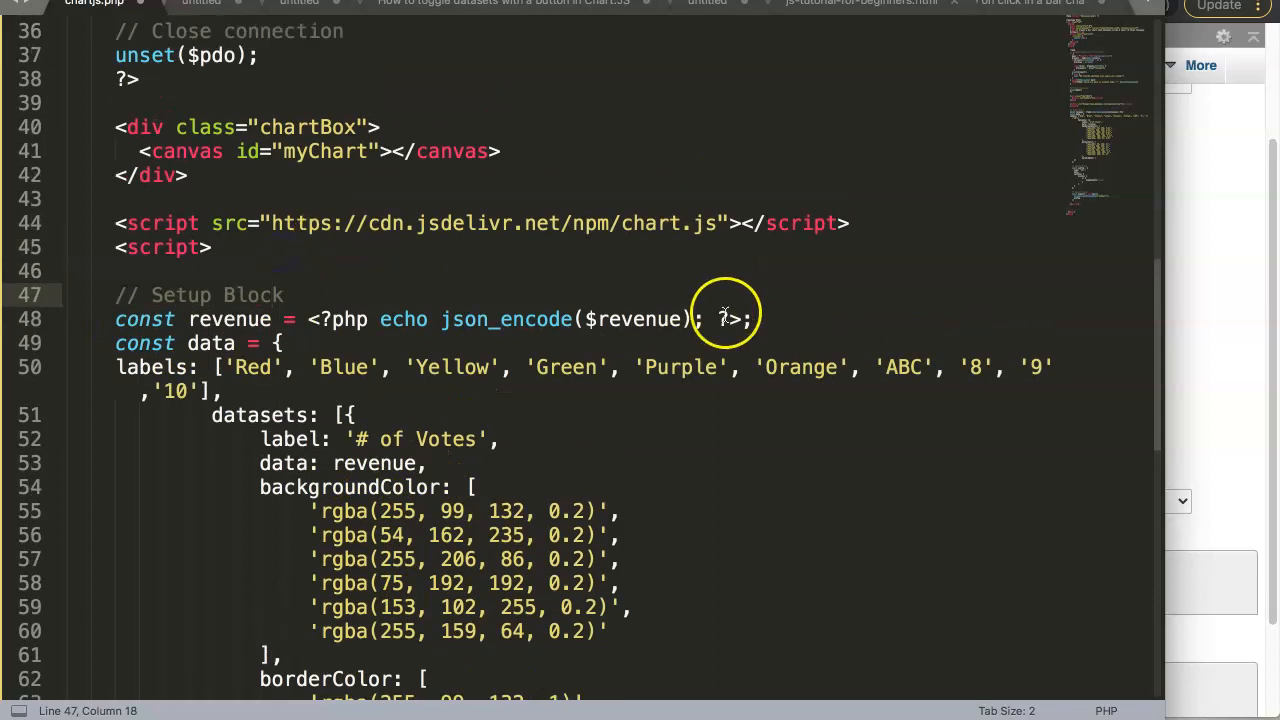
scroll(up, 3)
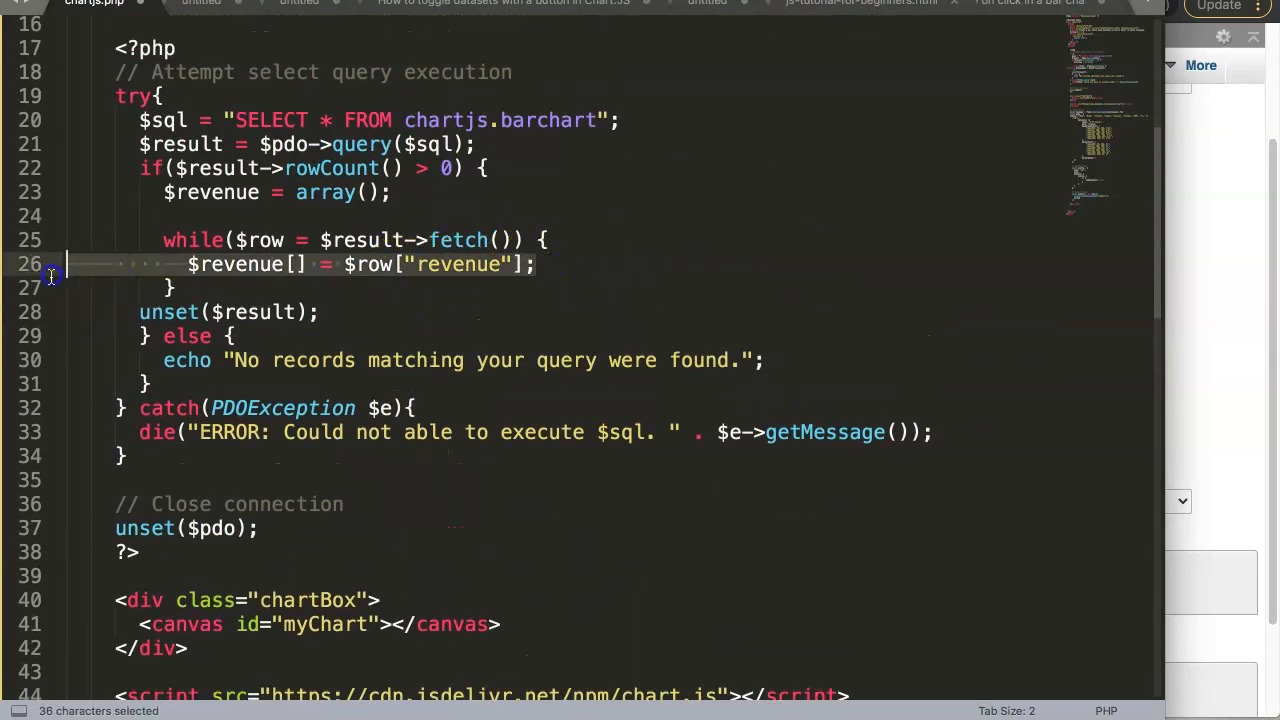
click(538, 264)
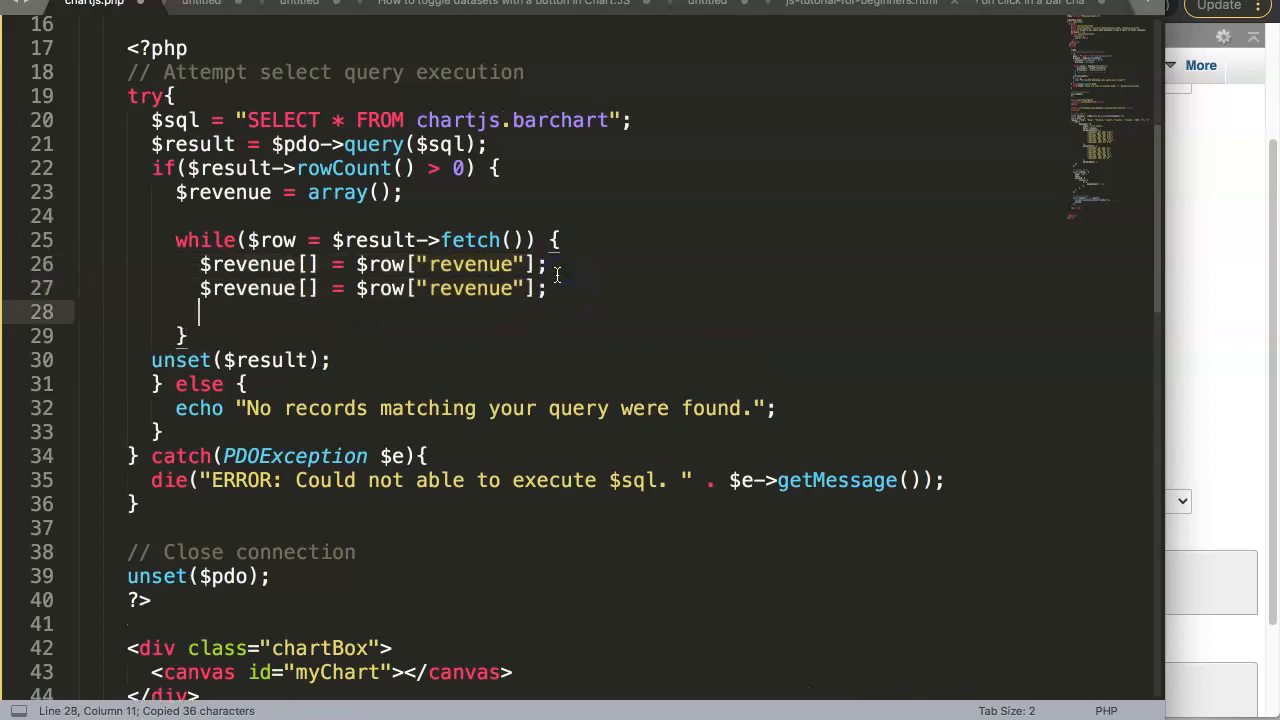
Duplicate it as $cost[] = $row["cost"] and $profit[] = $row["profit"].
text(cost)
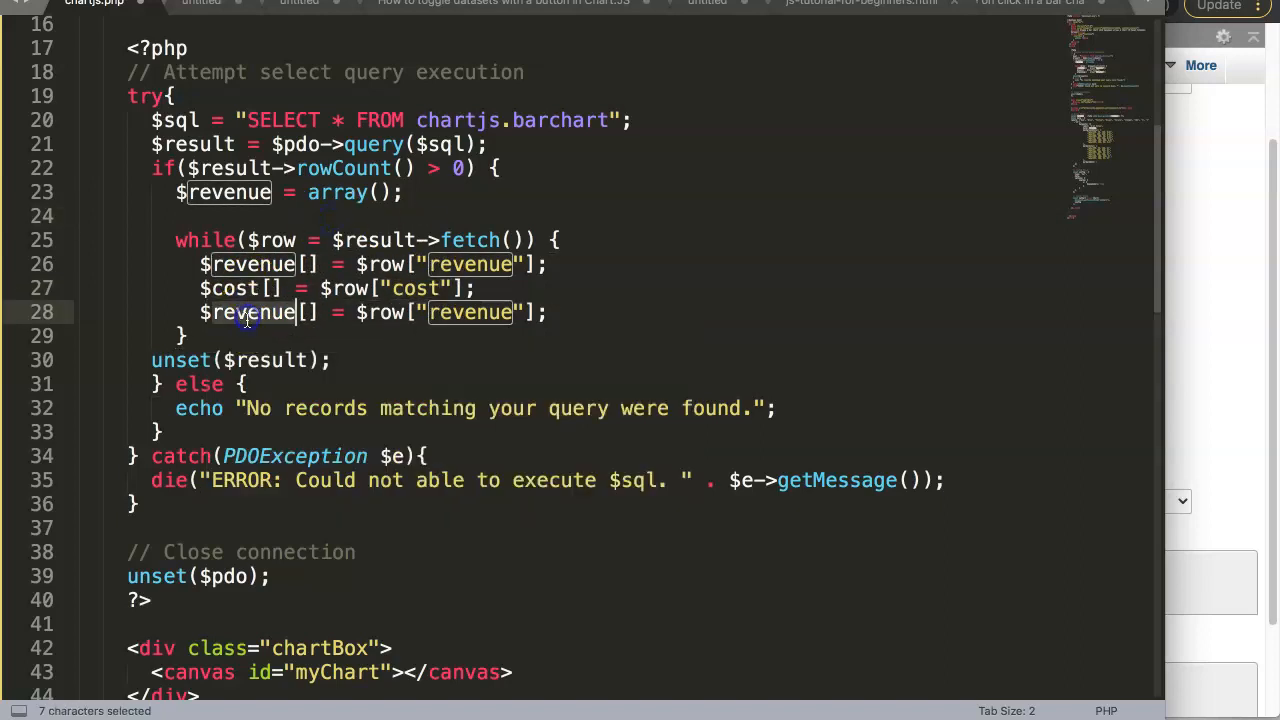
text(proft)
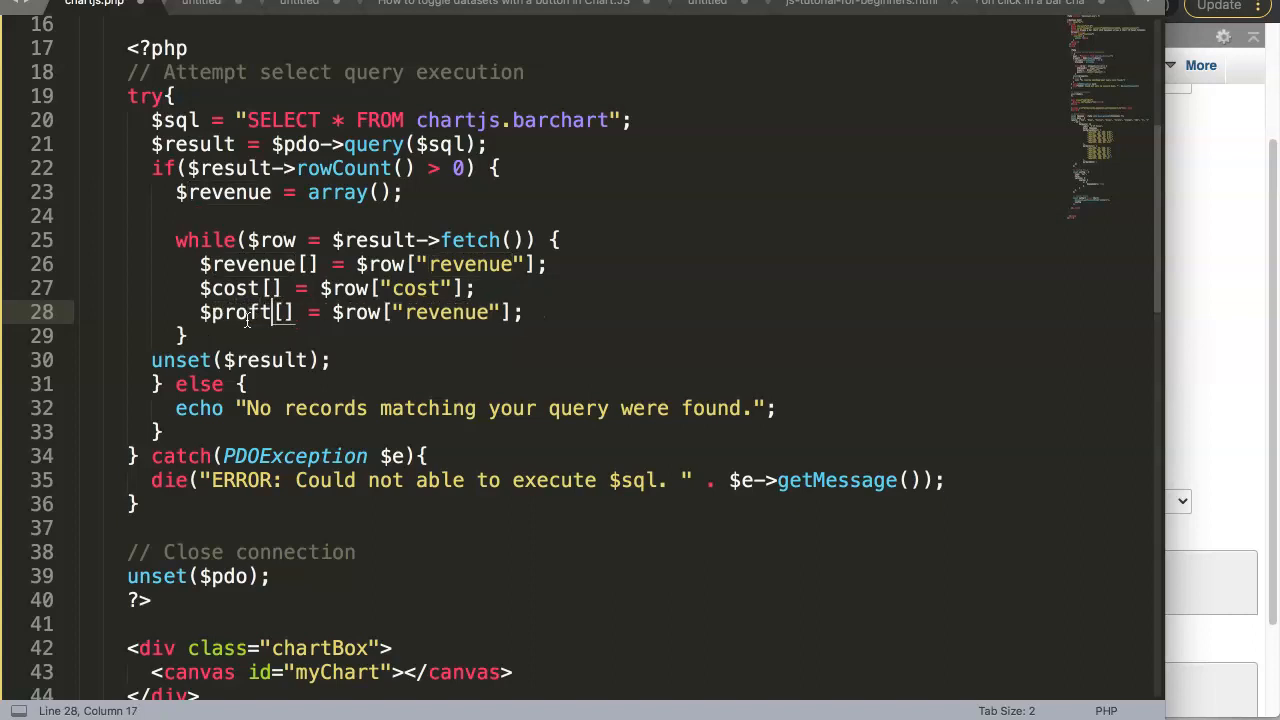
text(p)
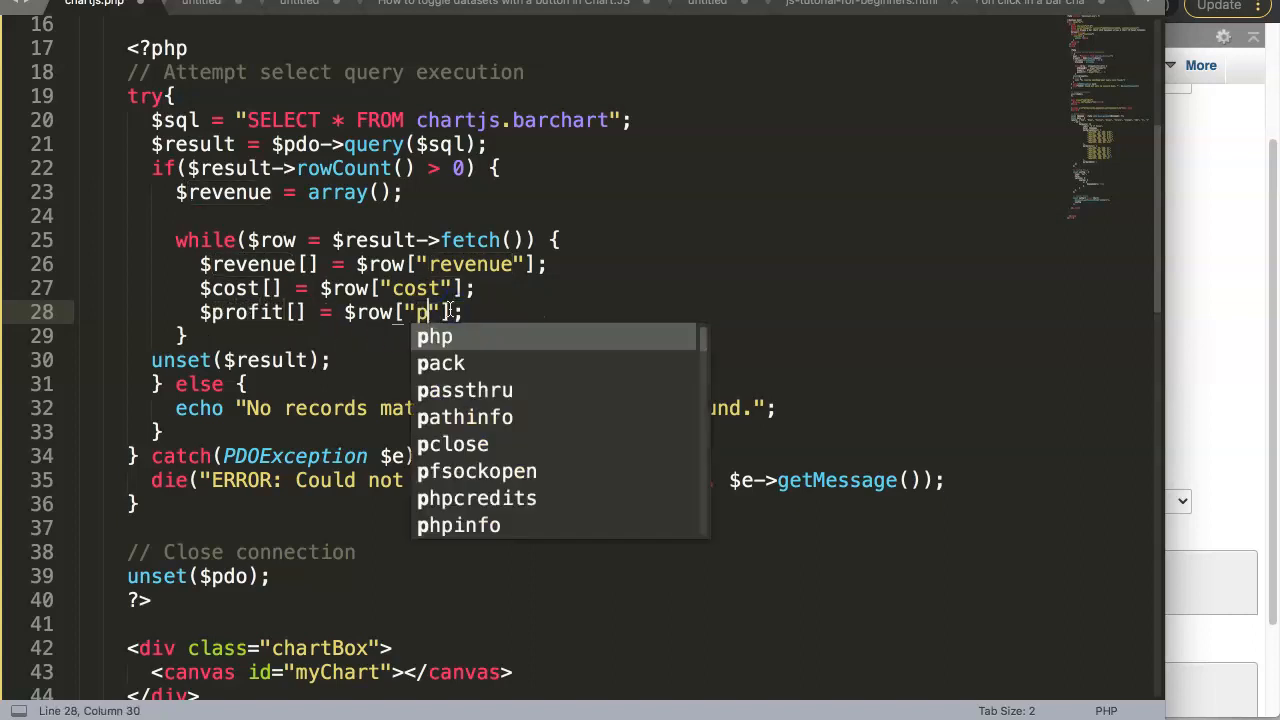
text(rofit)
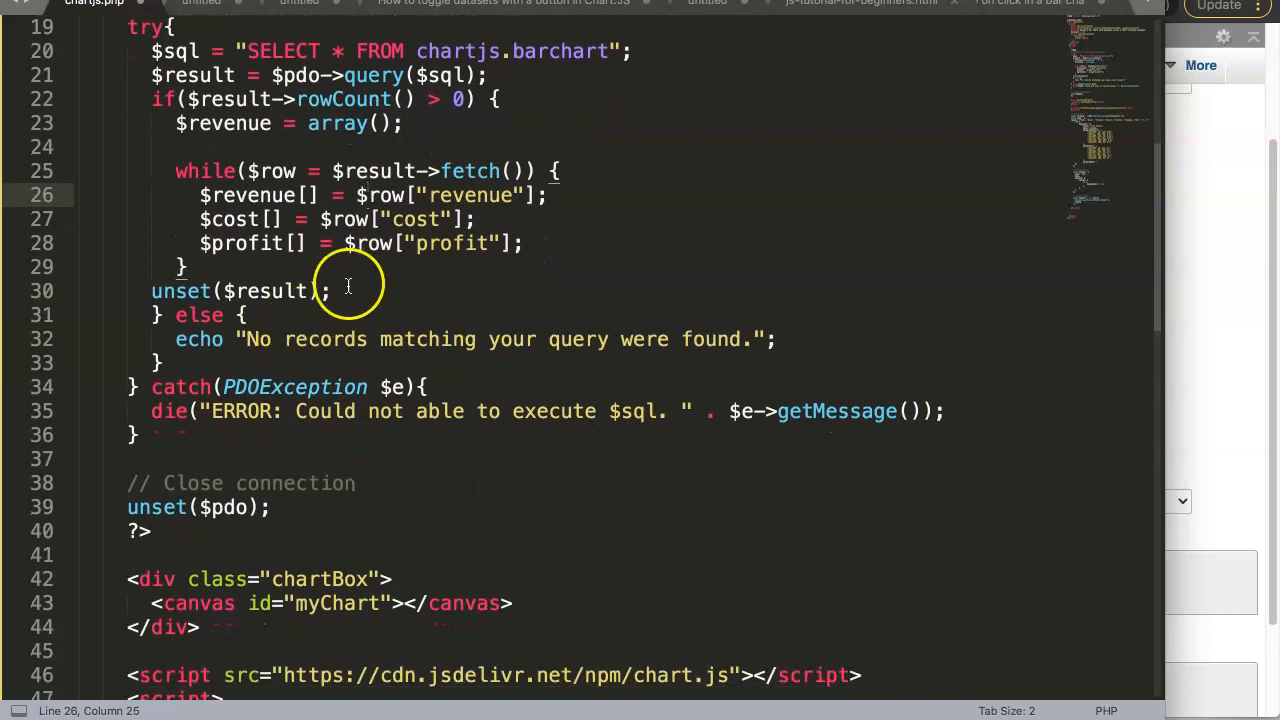
scroll(down, 3)
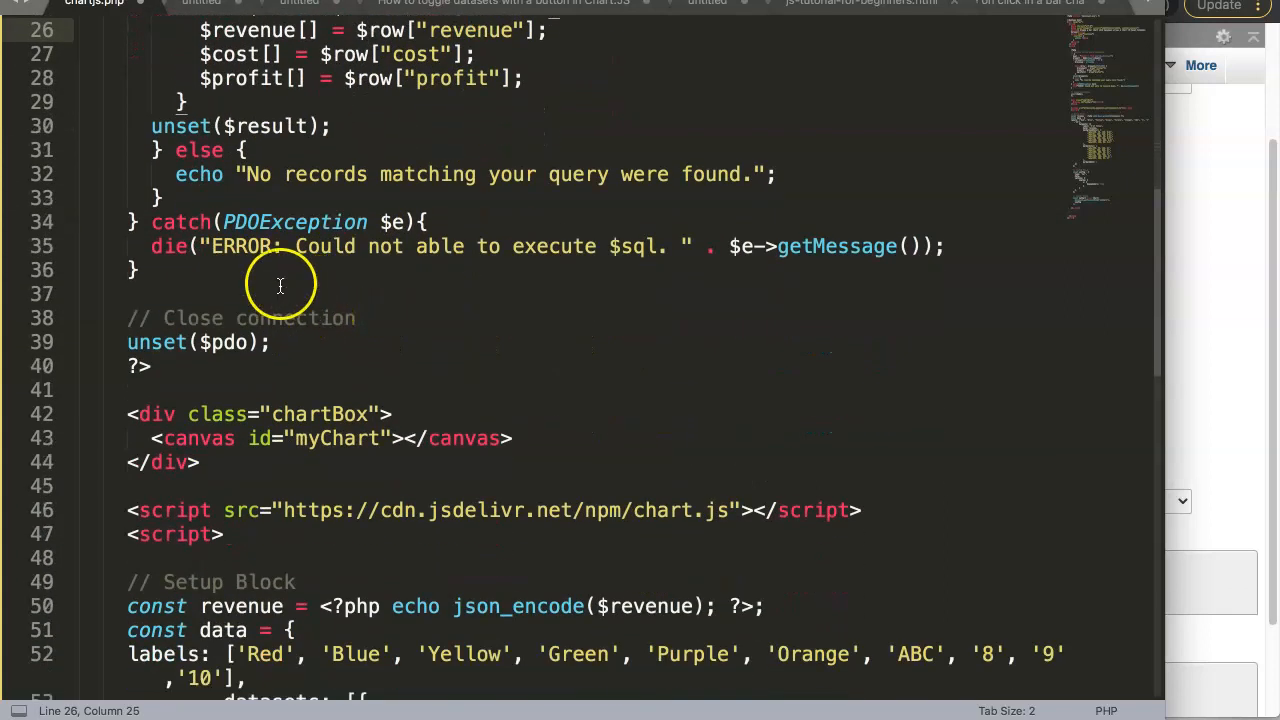
scroll(down, 3)
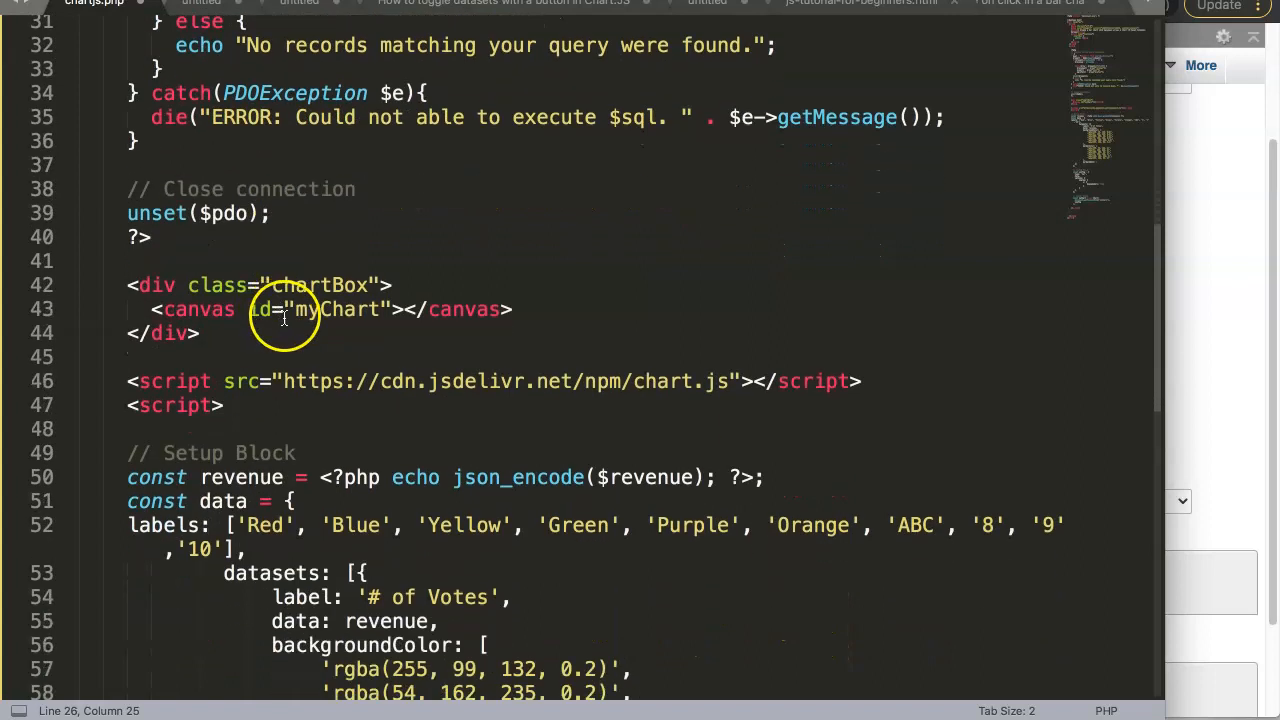
Declare empty $cost and $profit arrays next to $revenue = array(); and save.
scroll(up, 3)
text($profit = array();)
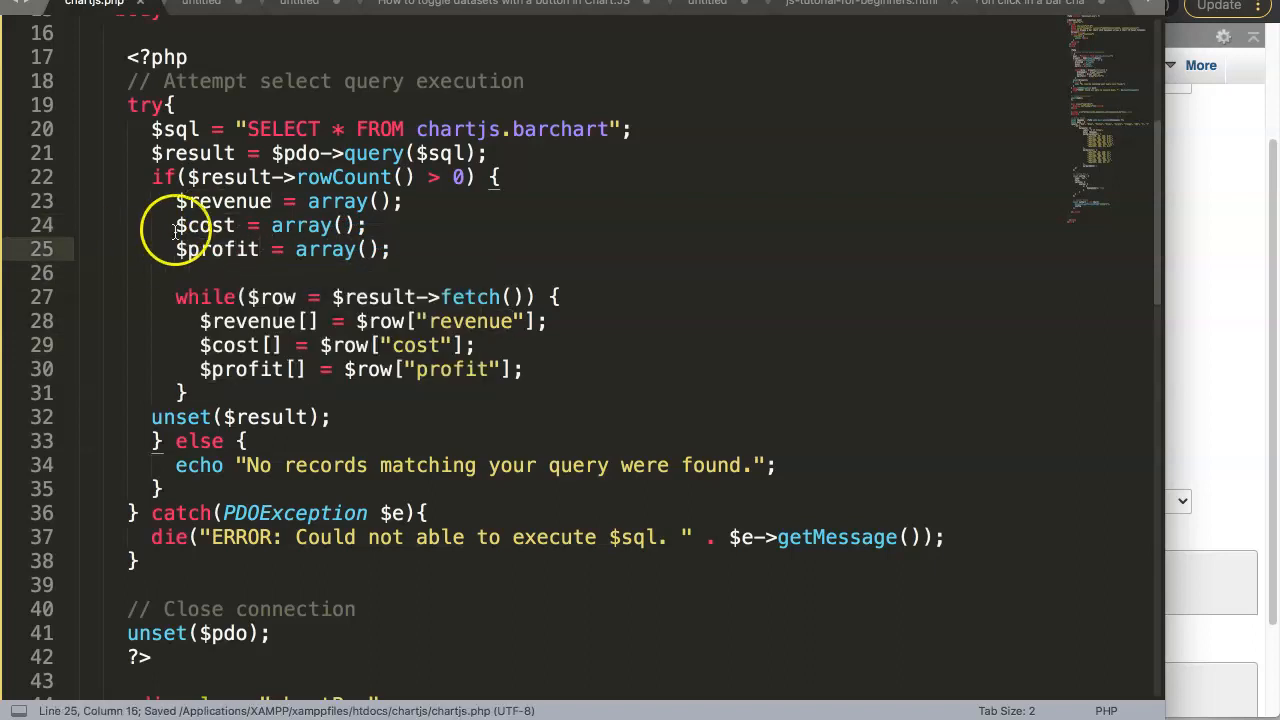
scroll(down, 3)
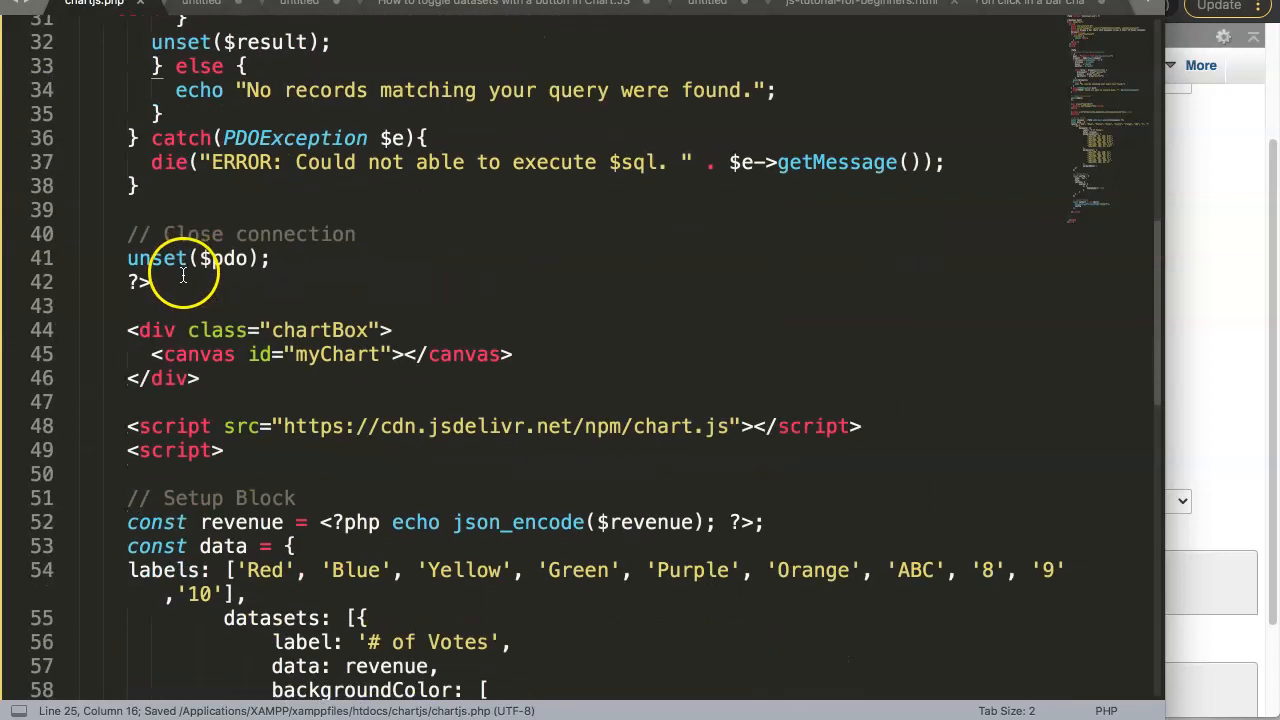
scroll(down, 3)
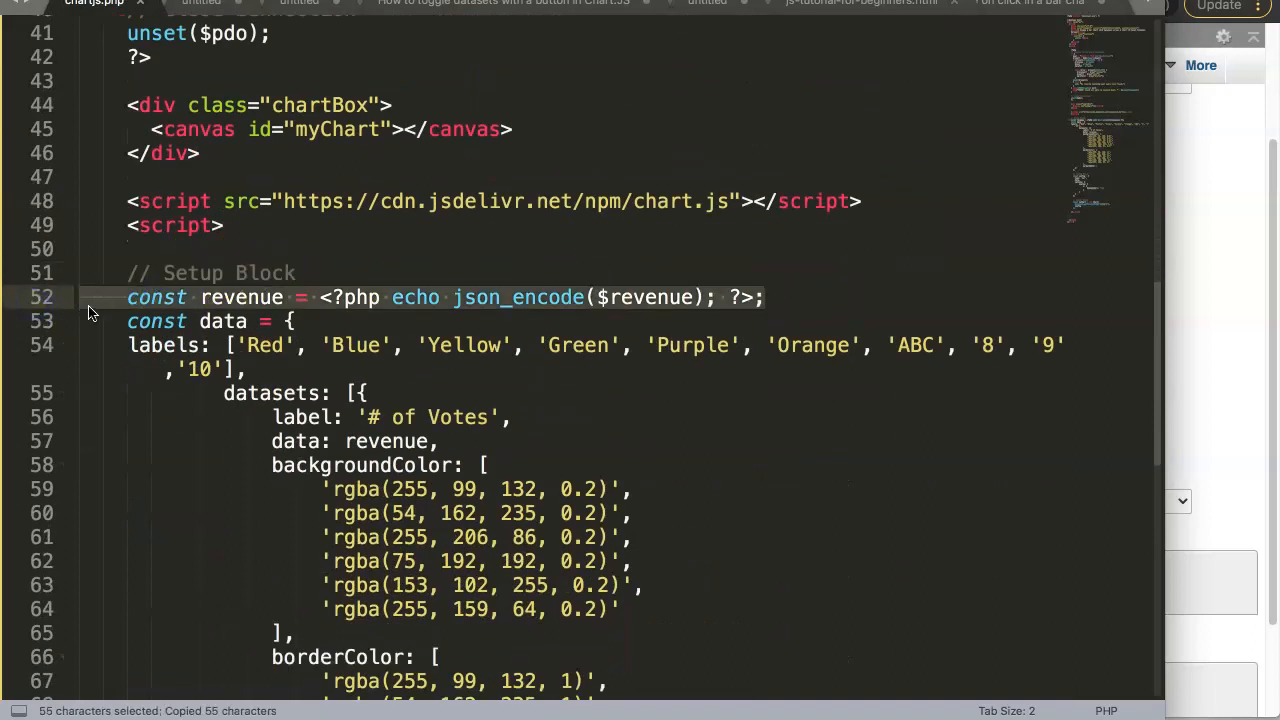
Add const cost and const profit json_encode lines beneath const revenue and save.
key(ctrl+v)
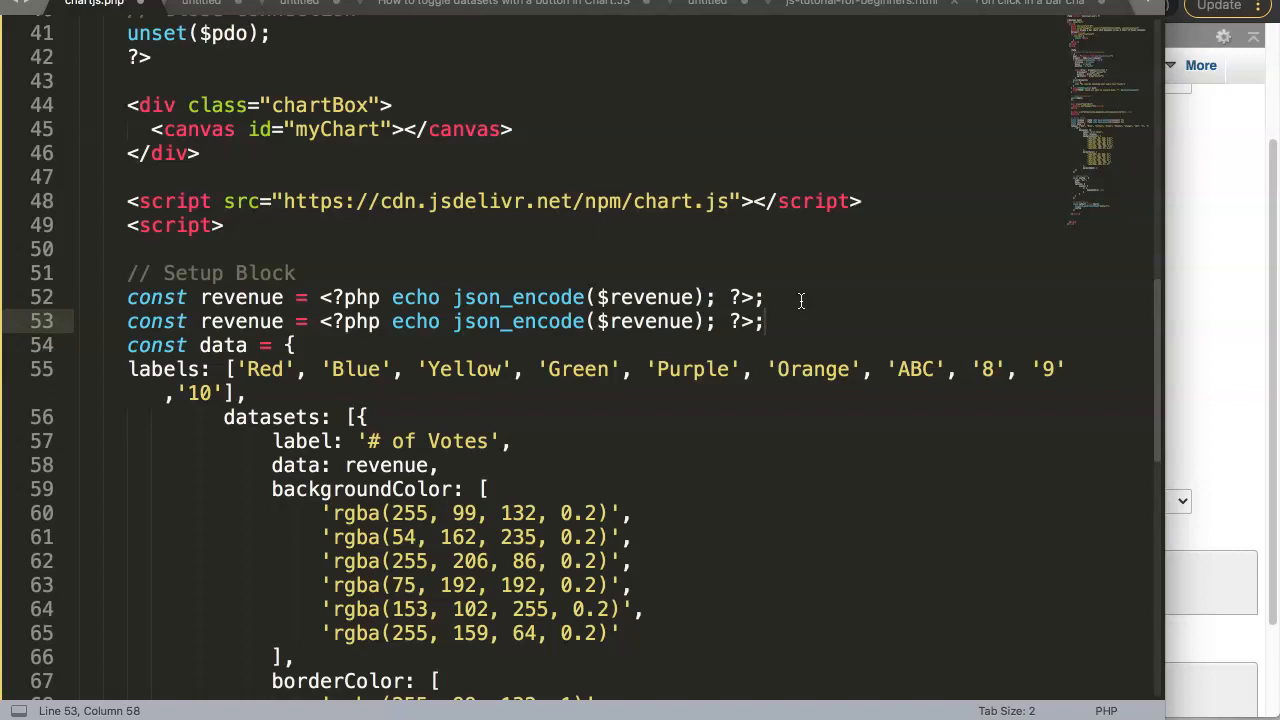
mouse_move(820, 320)
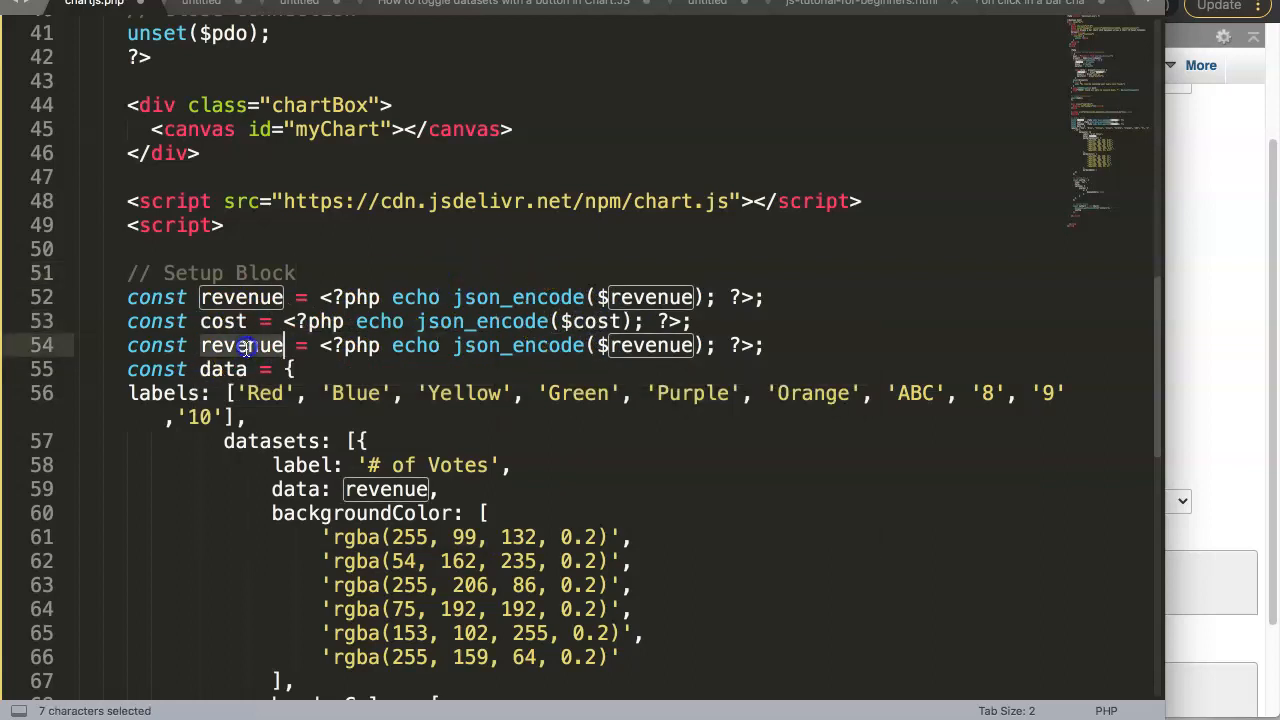
text(profit)
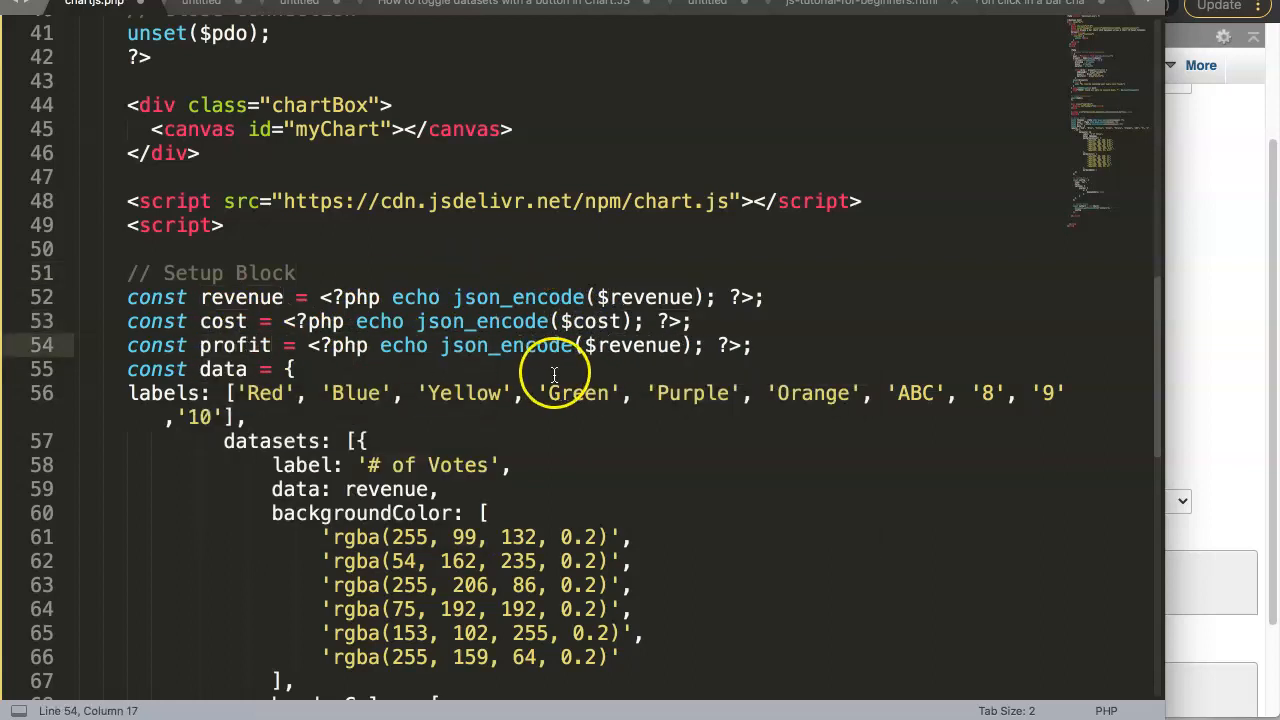
text(profit)
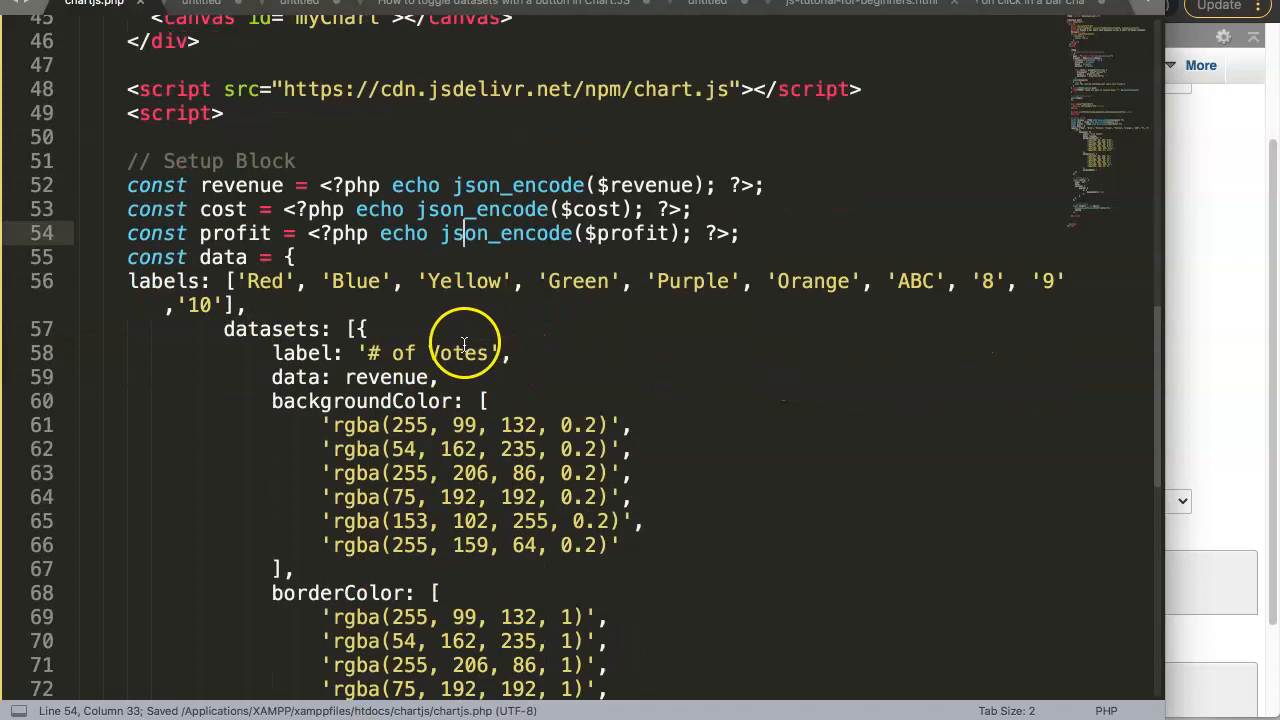
Paste two copies of the dataset block after the first dataset.
scroll(down, 3)
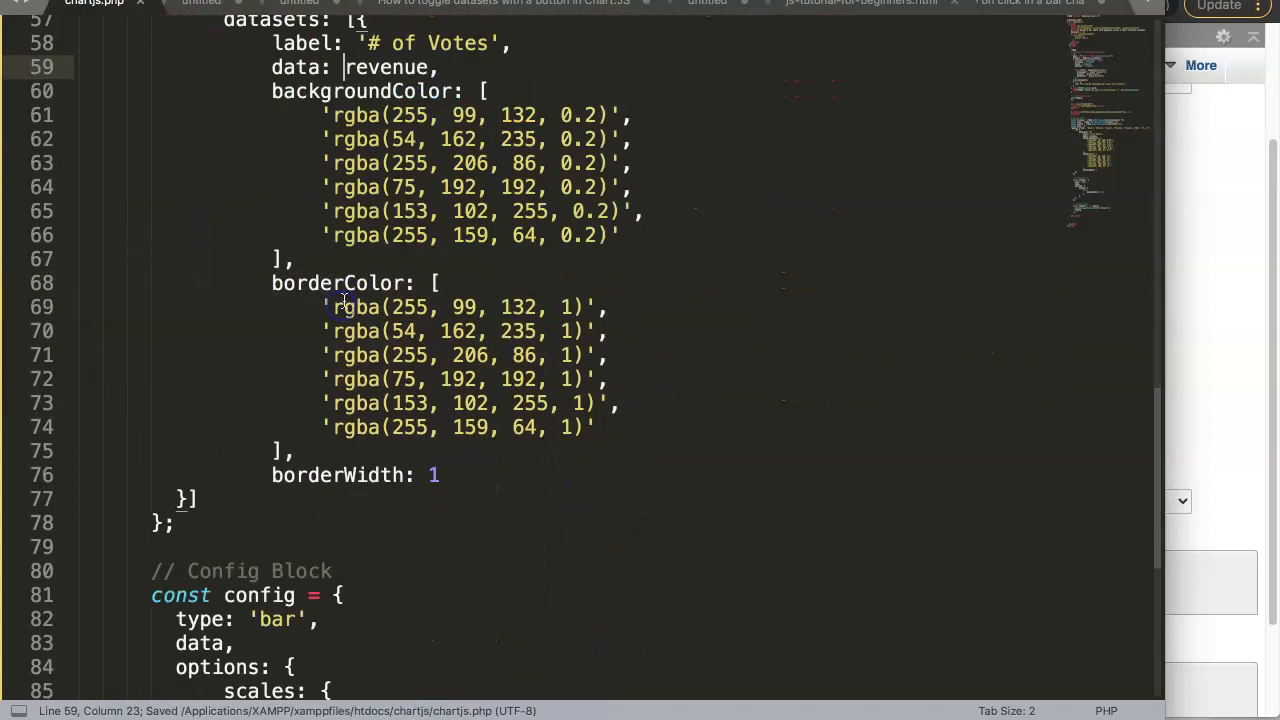
scroll(up, 3)
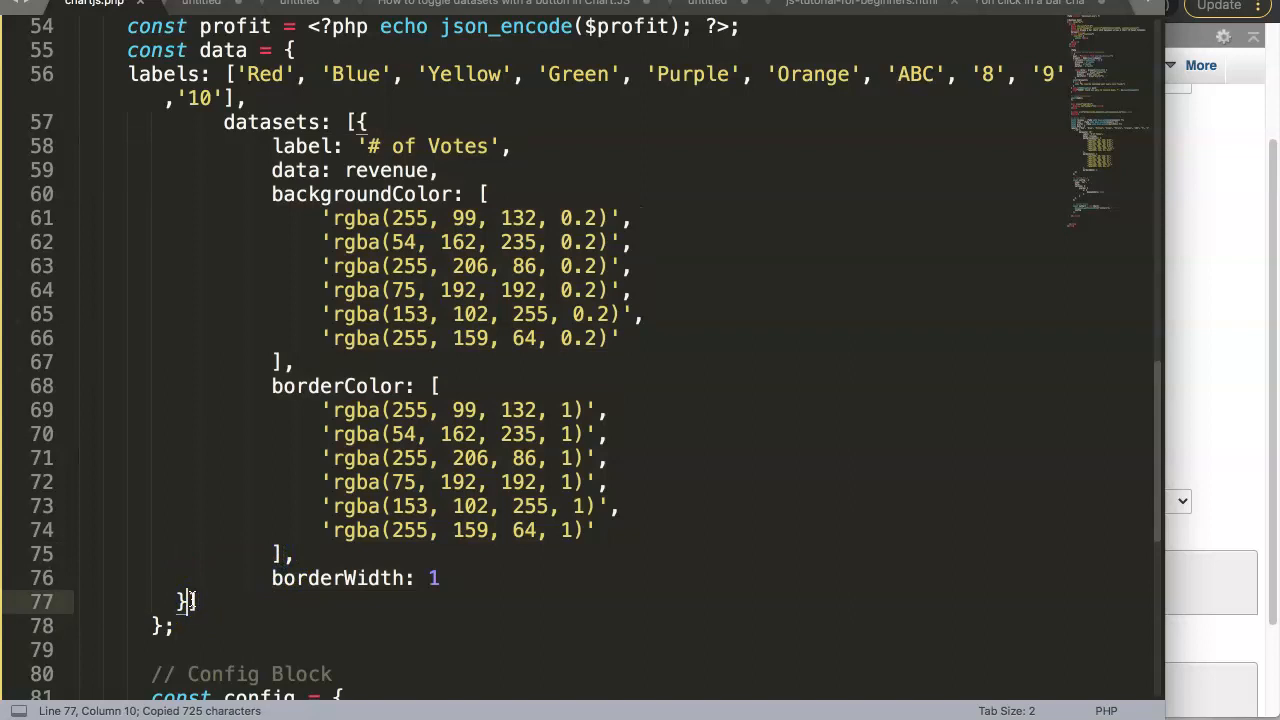
key(ctrl+v)
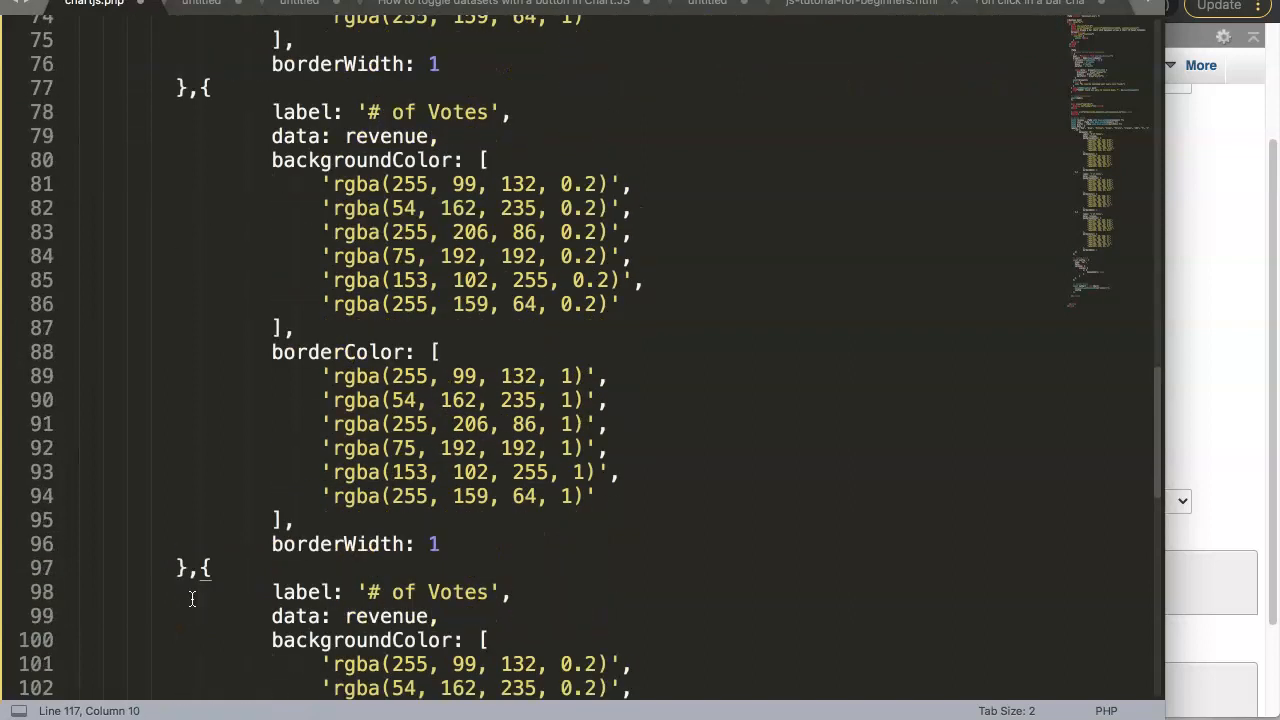
scroll(up, 3)
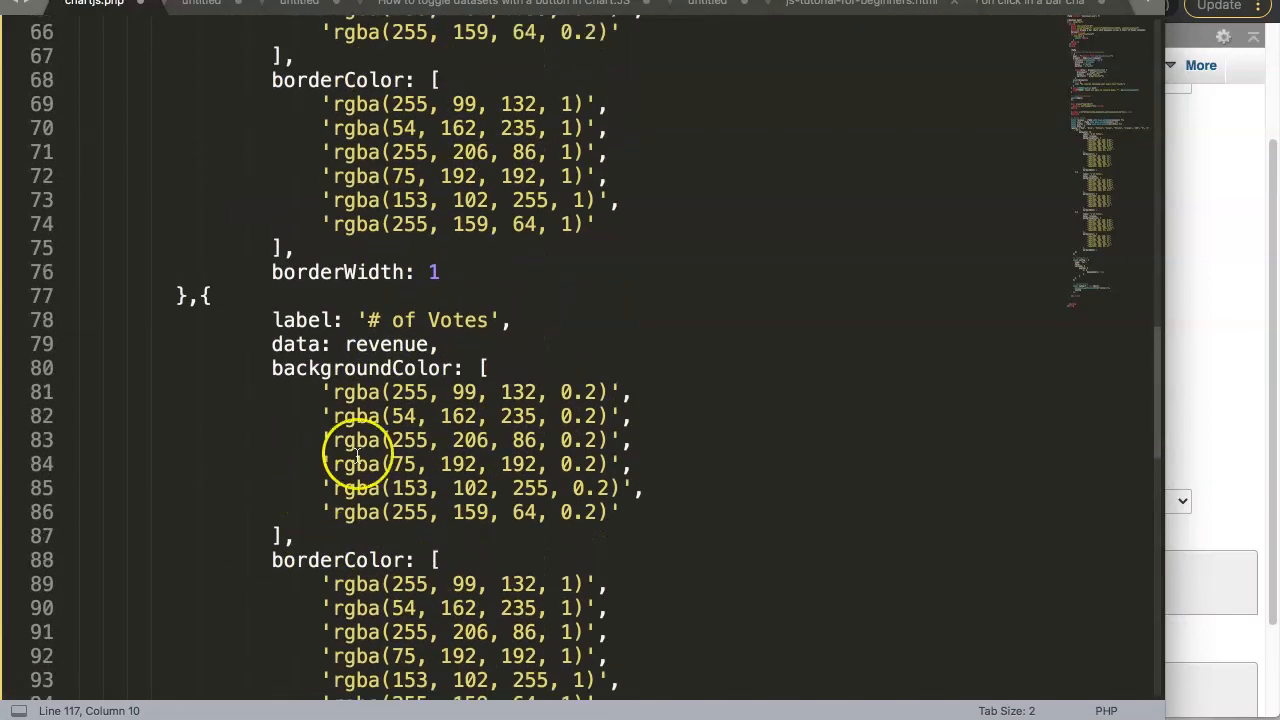
scroll(up, 3)
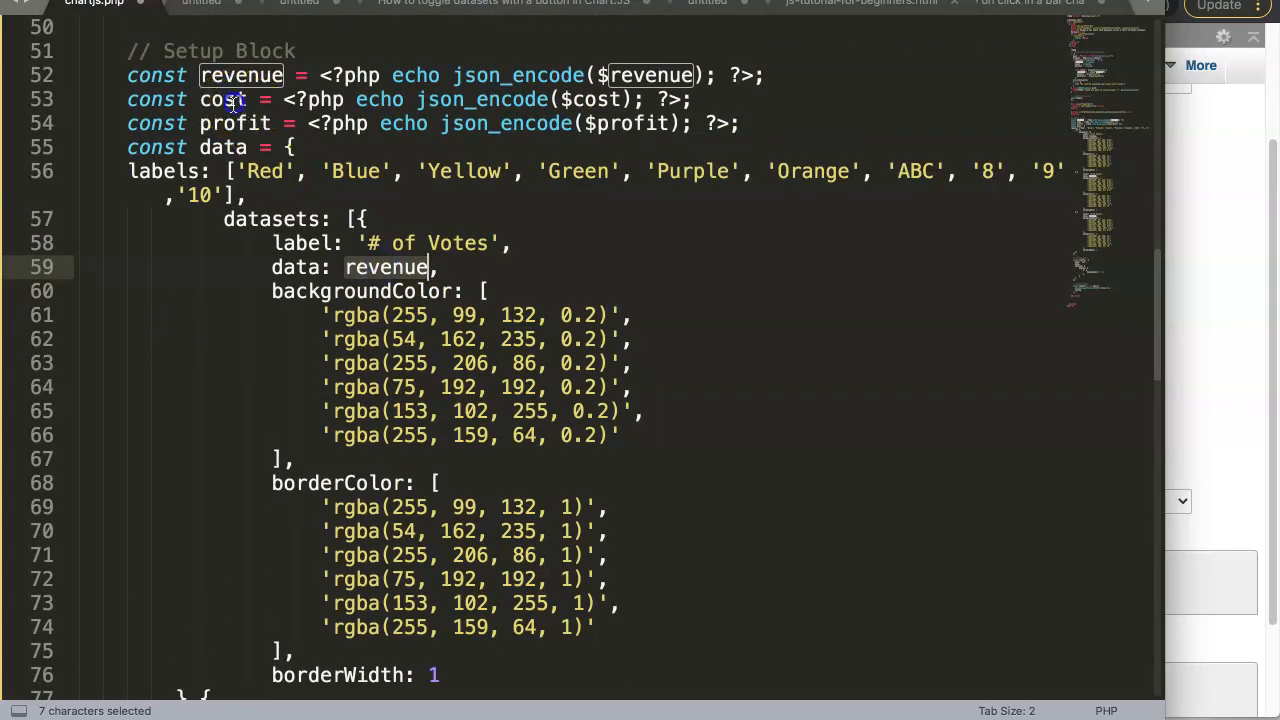
Change the second dataset's data from revenue to cost.
scroll(down, 3)
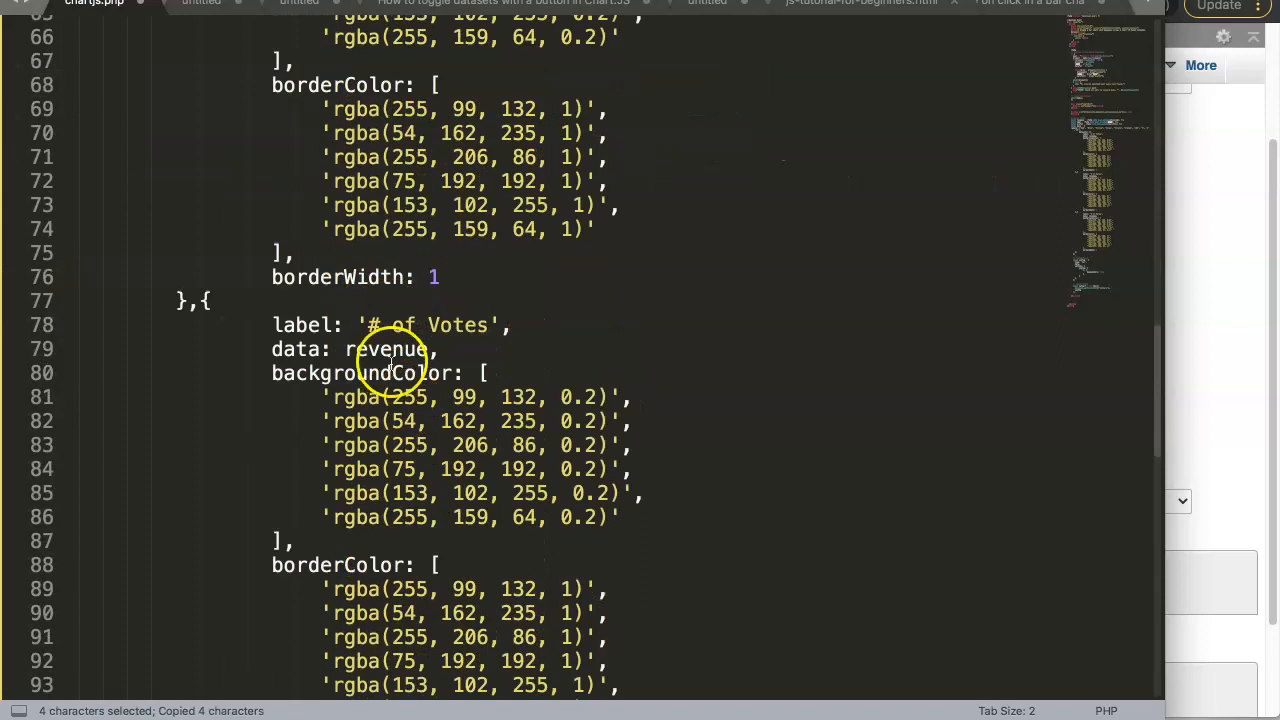
scroll(up, 3)
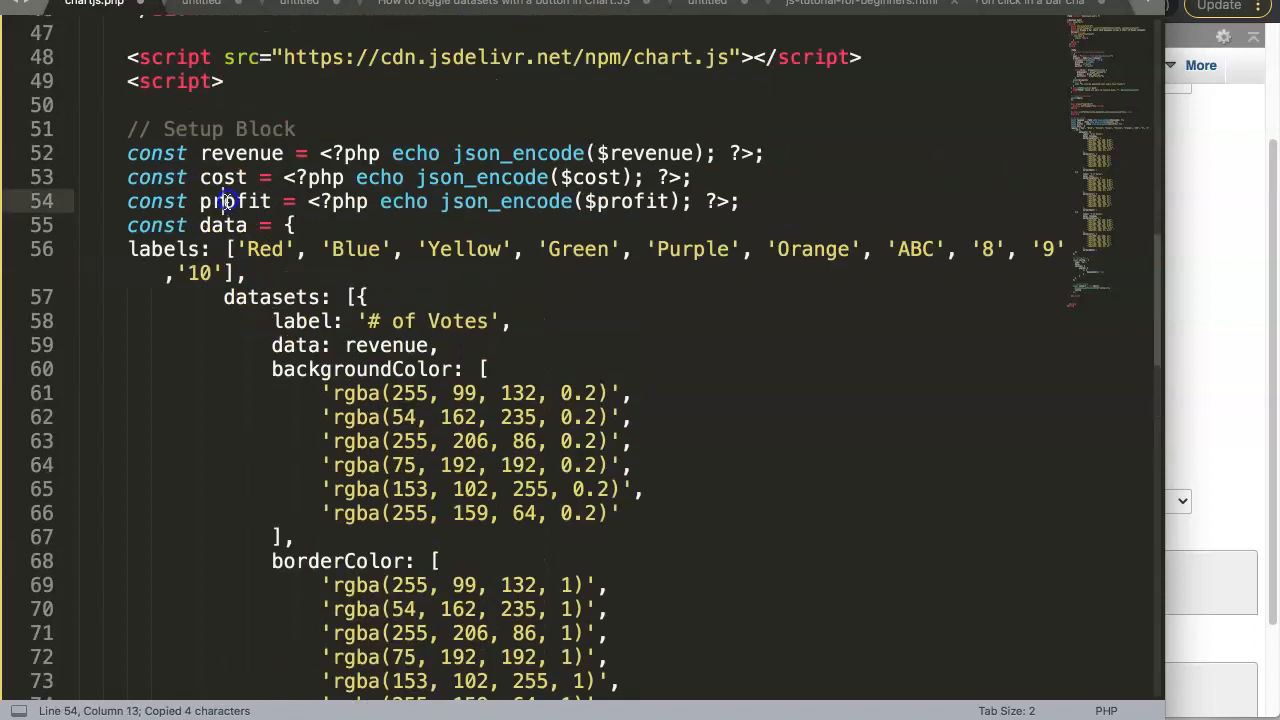
scroll(down, 3)
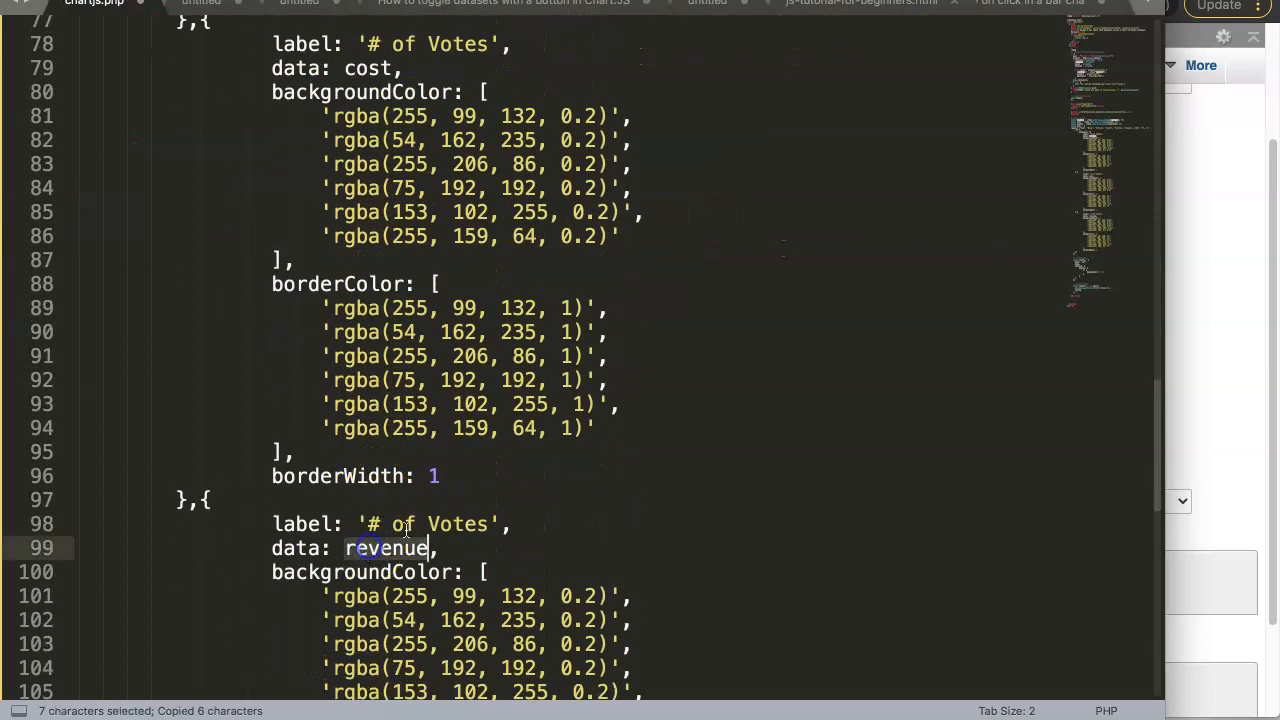
scroll(up, 3)
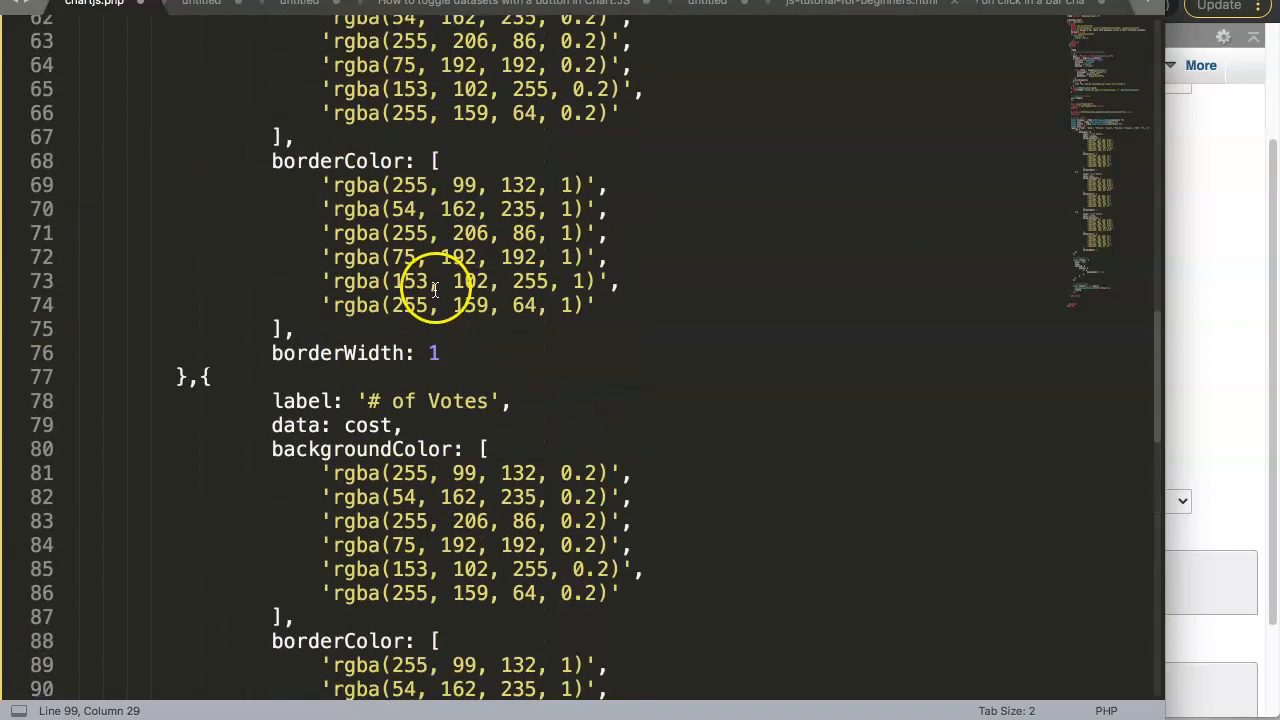
scroll(up, 3)
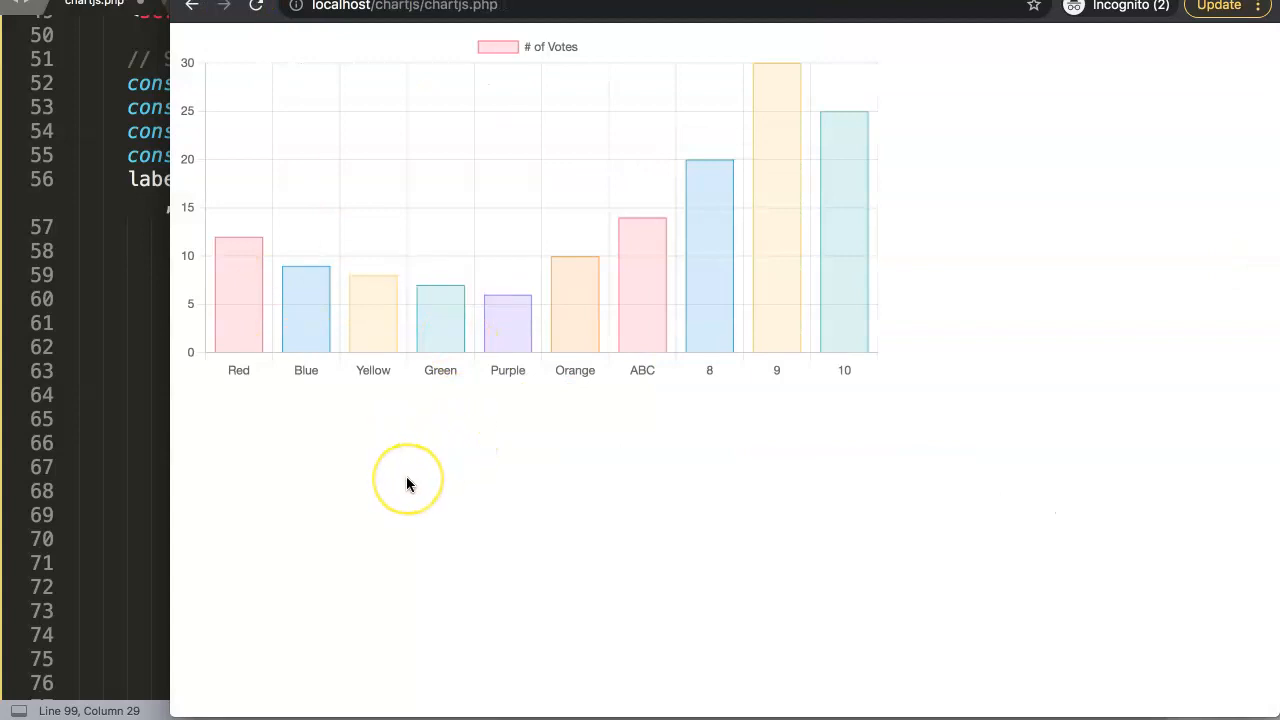
mouse_move(284, 332)
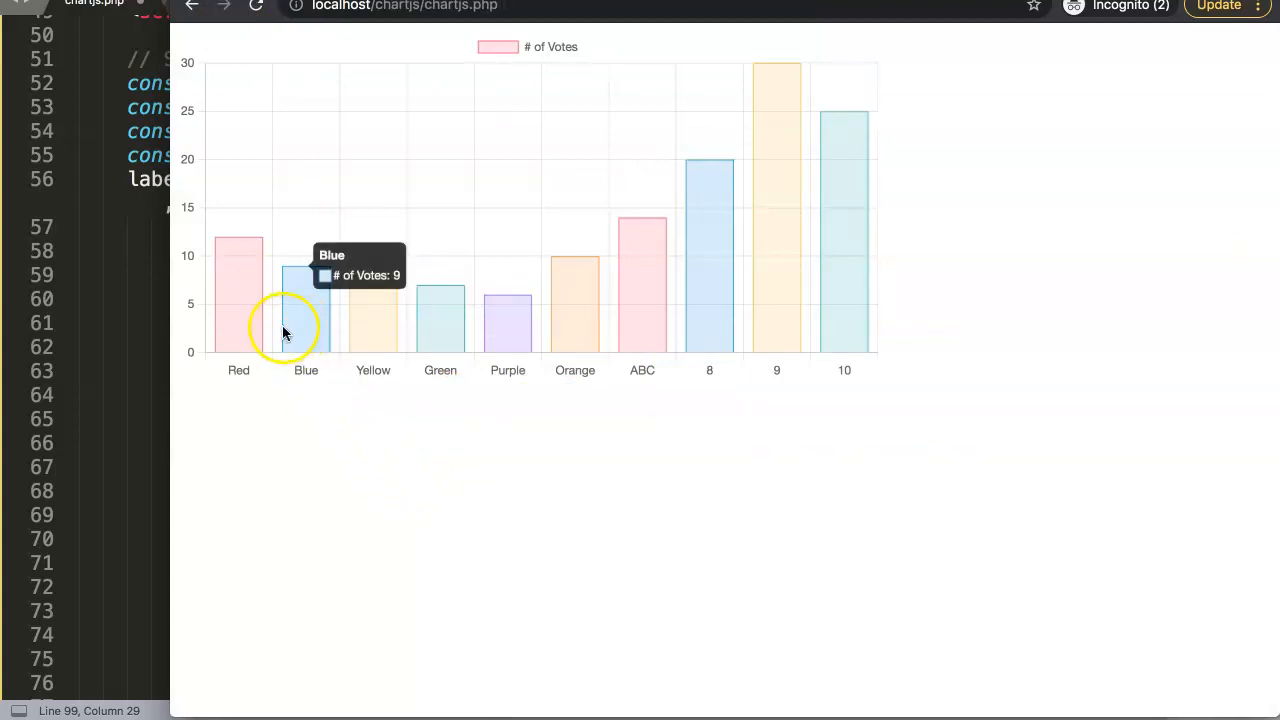
mouse_move(268, 356)
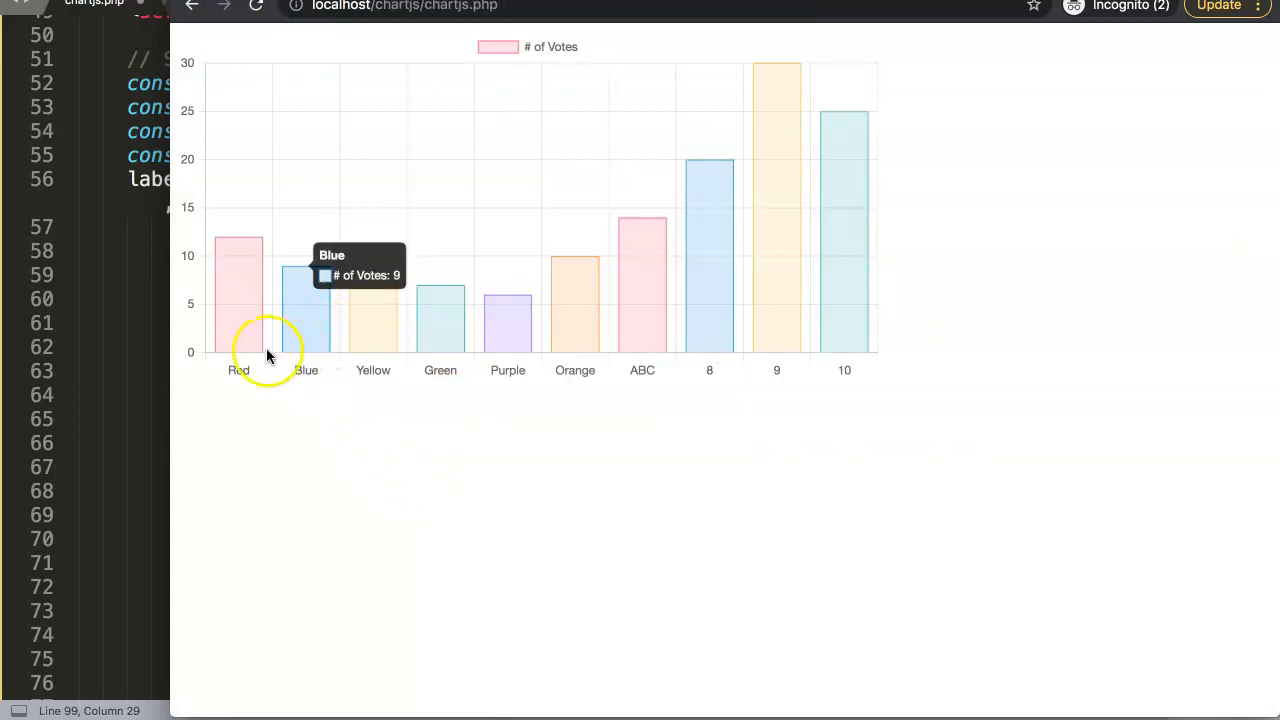
mouse_move(260, 276)
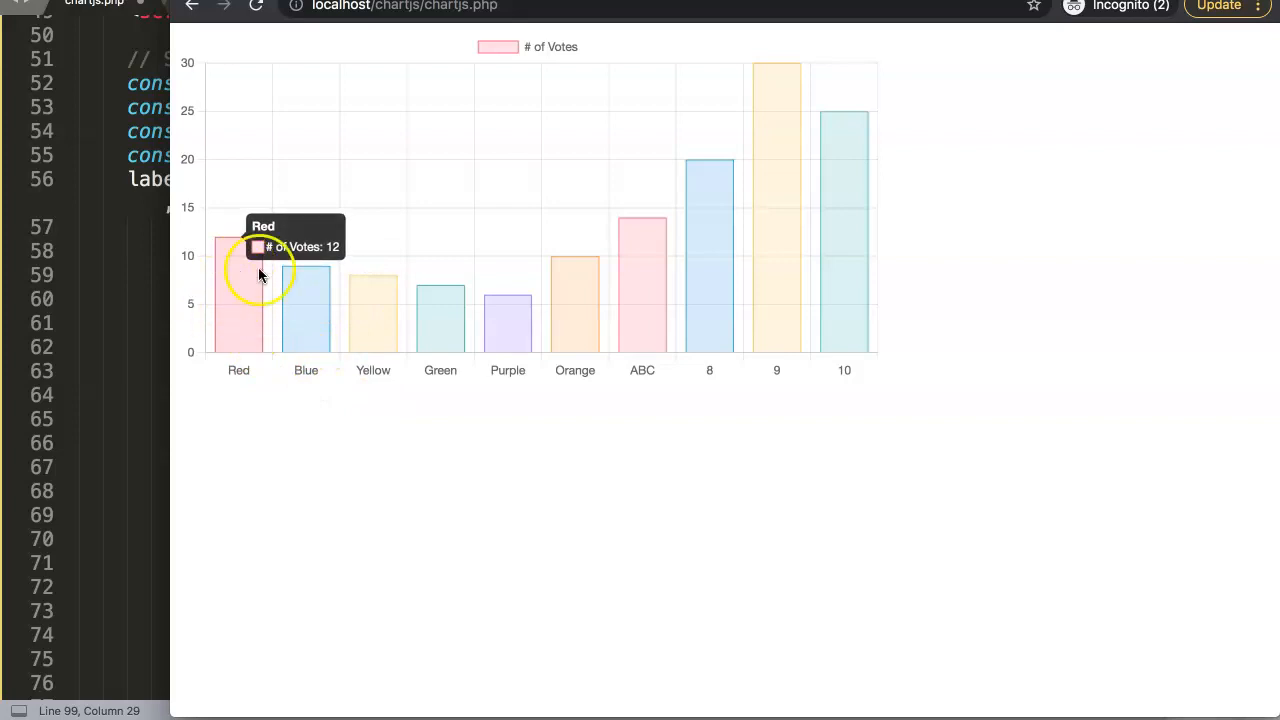
mouse_move(438, 336)
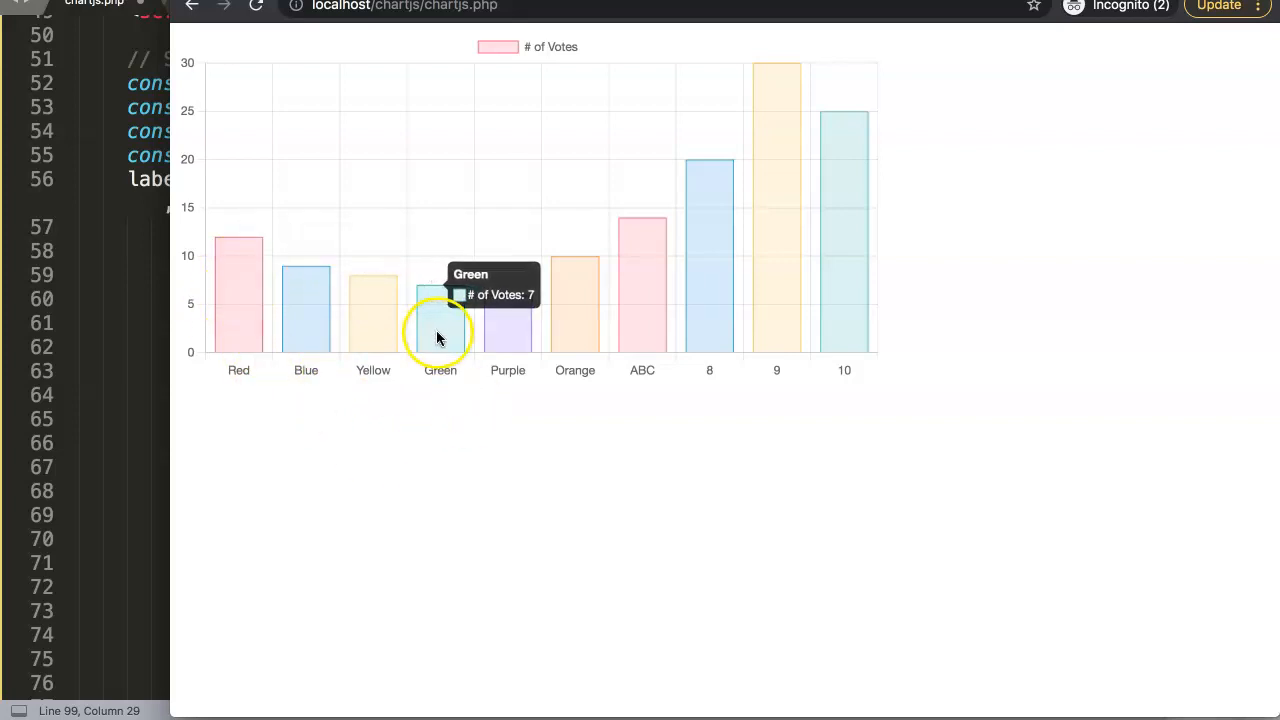
mouse_move(460, 352)
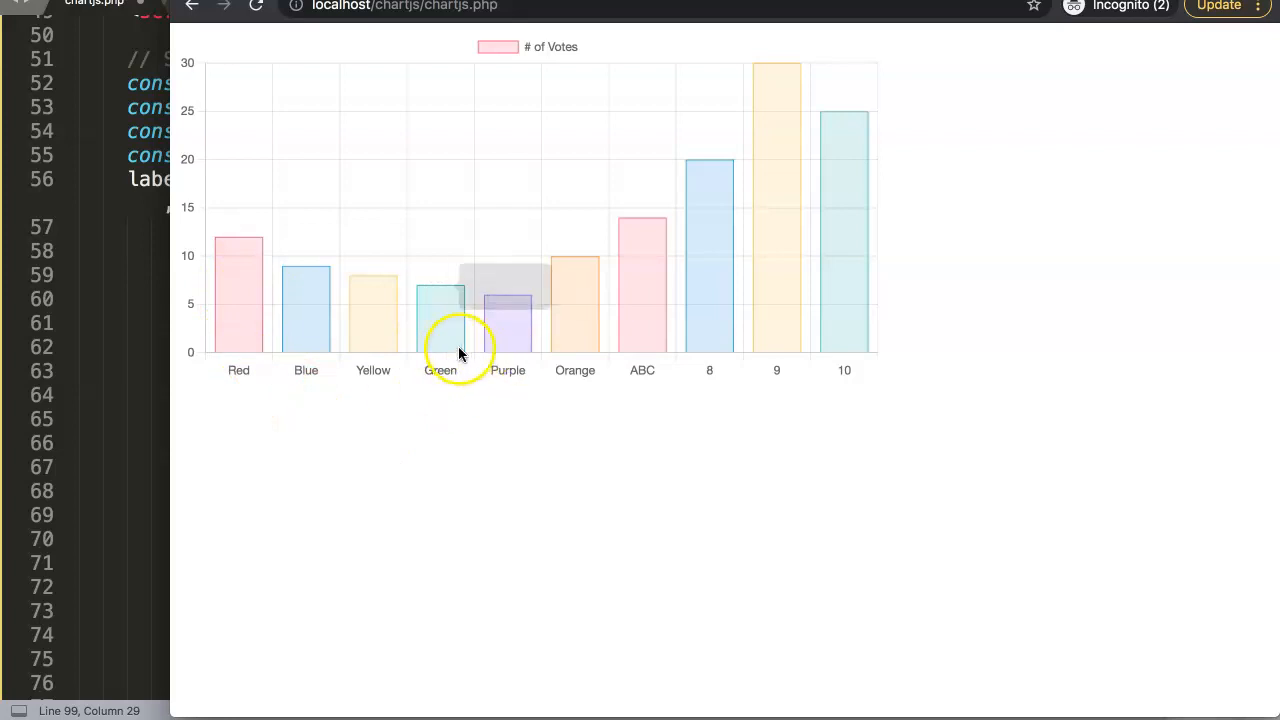
mouse_move(470, 330)
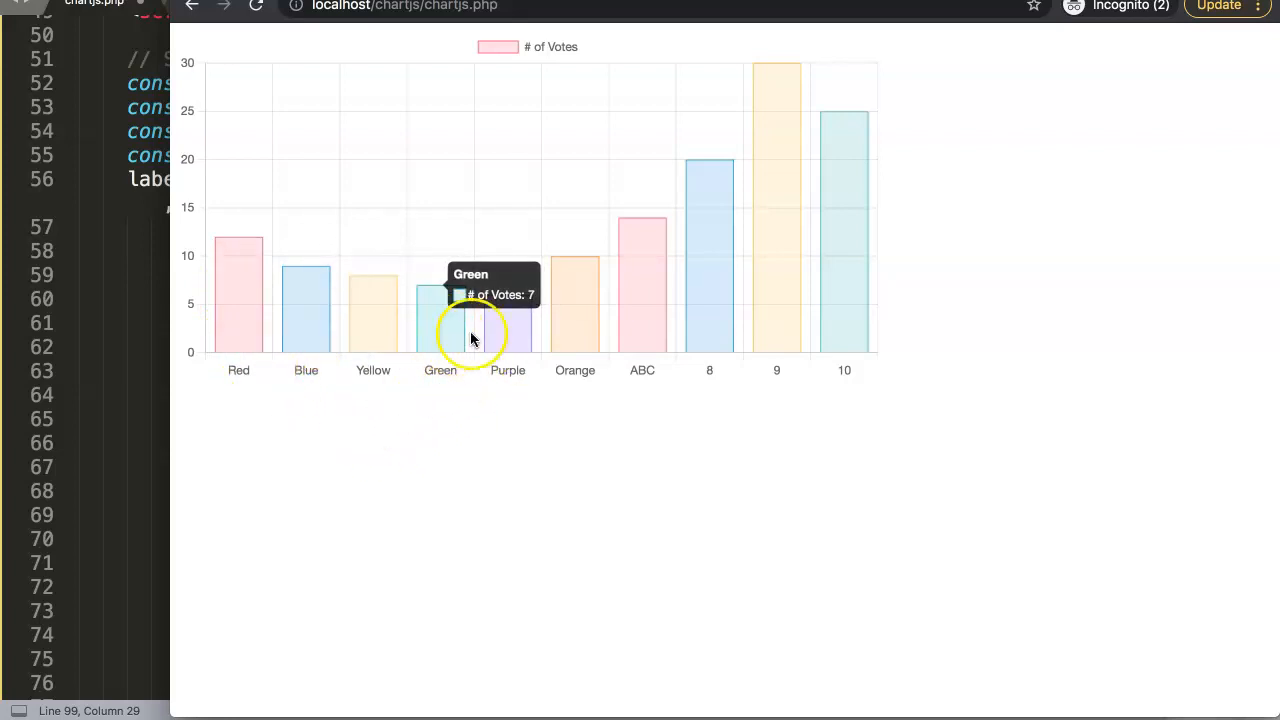
mouse_move(290, 336)
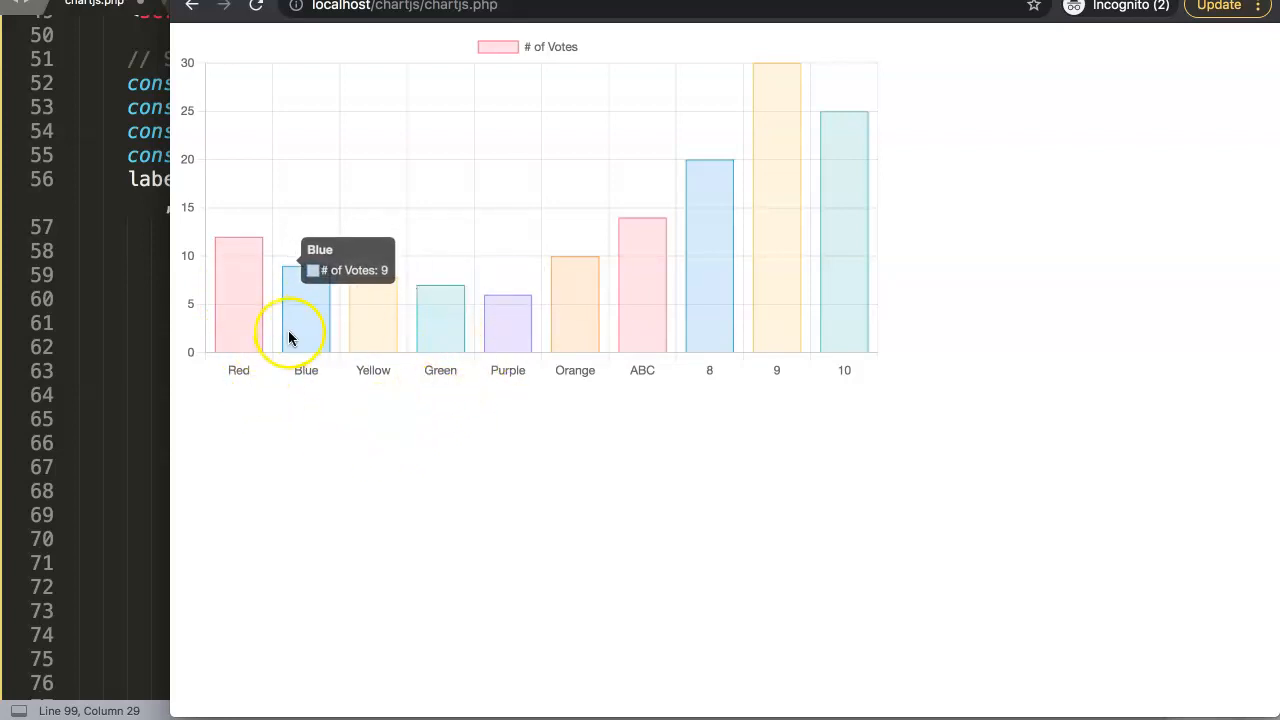
mouse_move(238, 300)
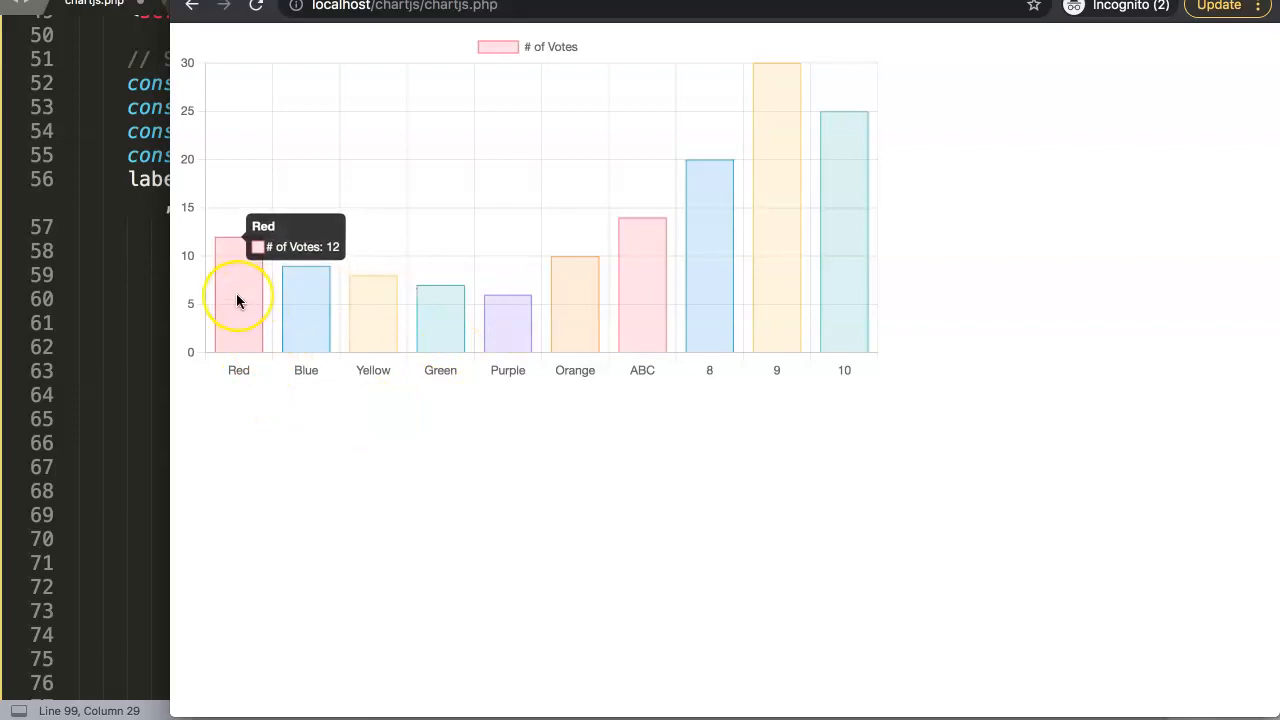
mouse_move(232, 304)
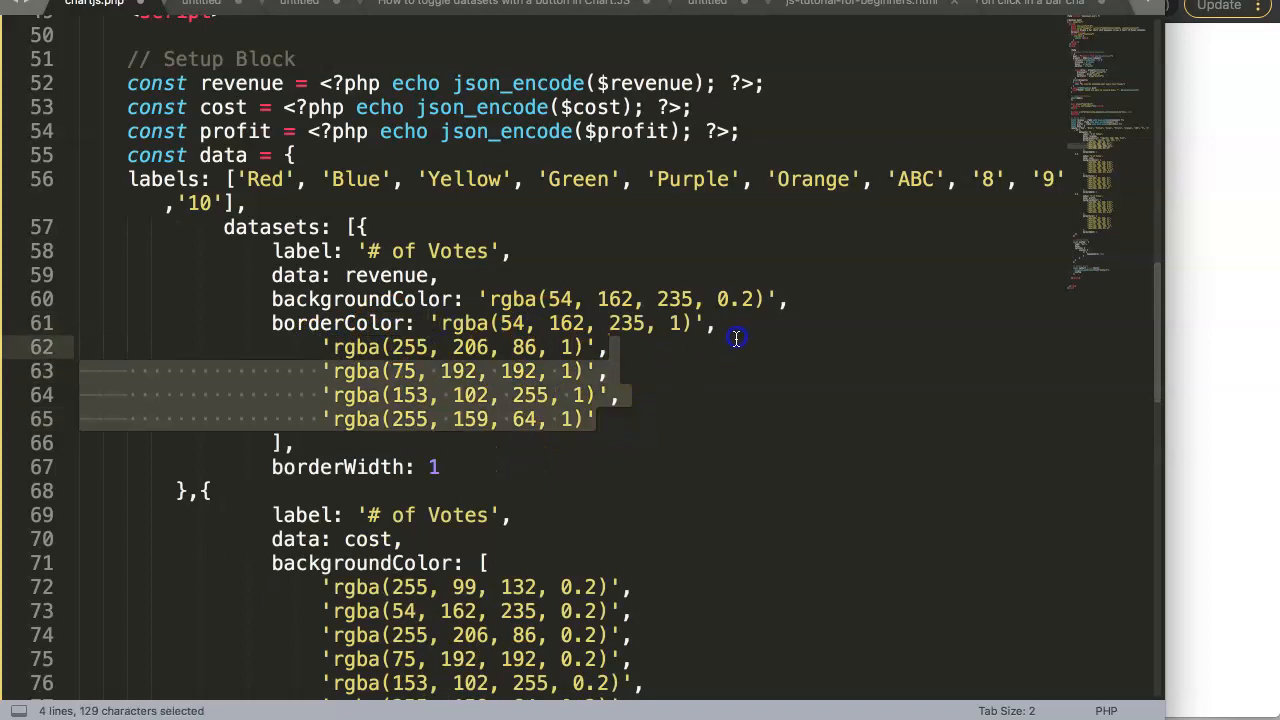
Delete the leftover extra colours from the first dataset.
key(Delete)
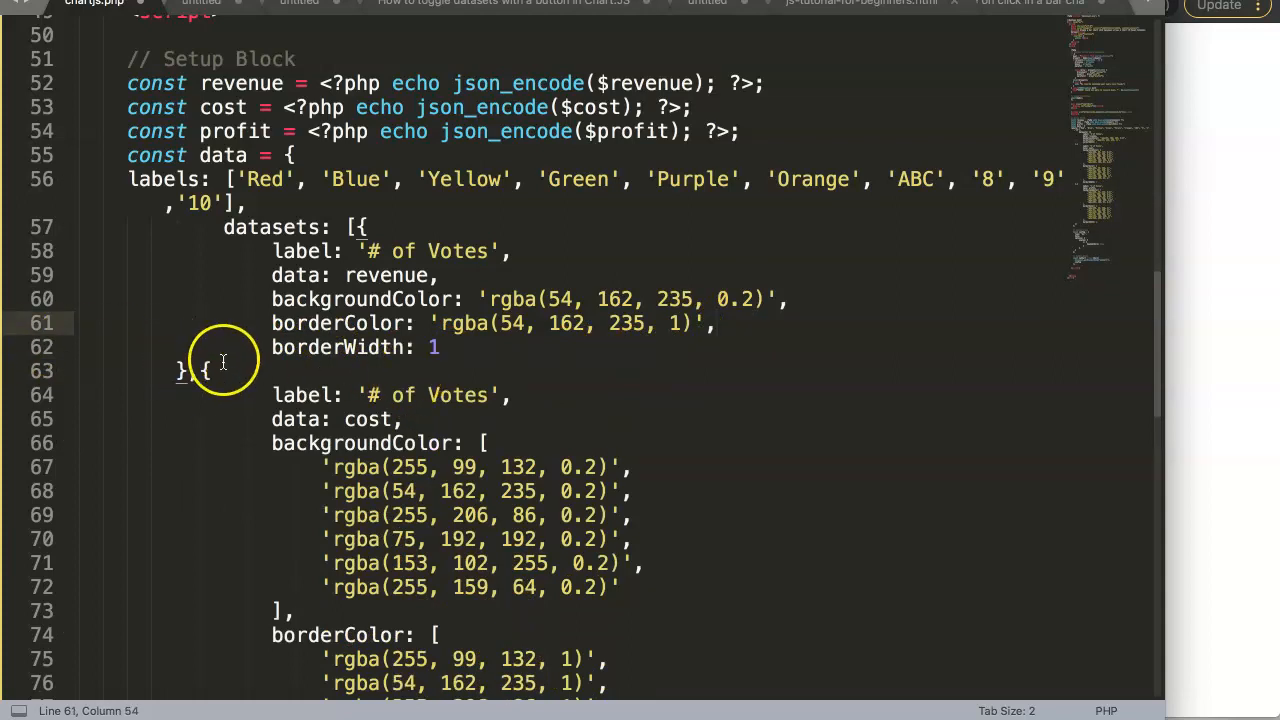
scroll(down, 3)
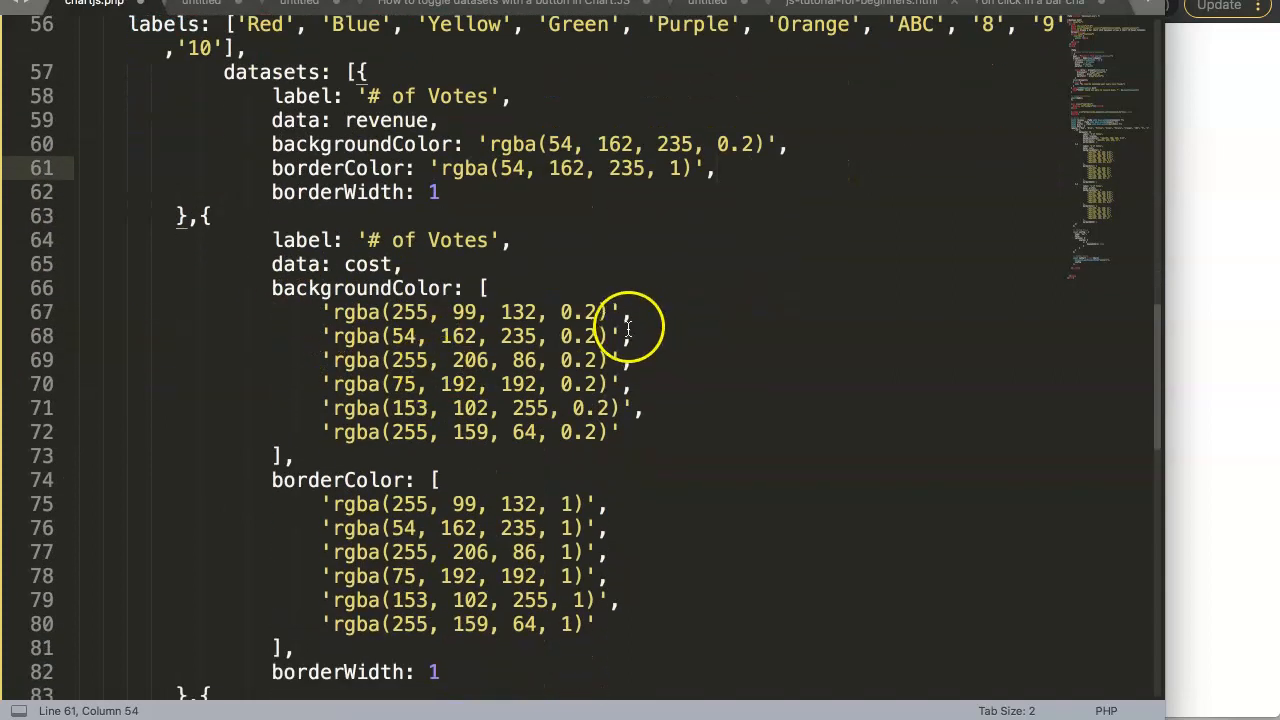
mouse_move(336, 312)
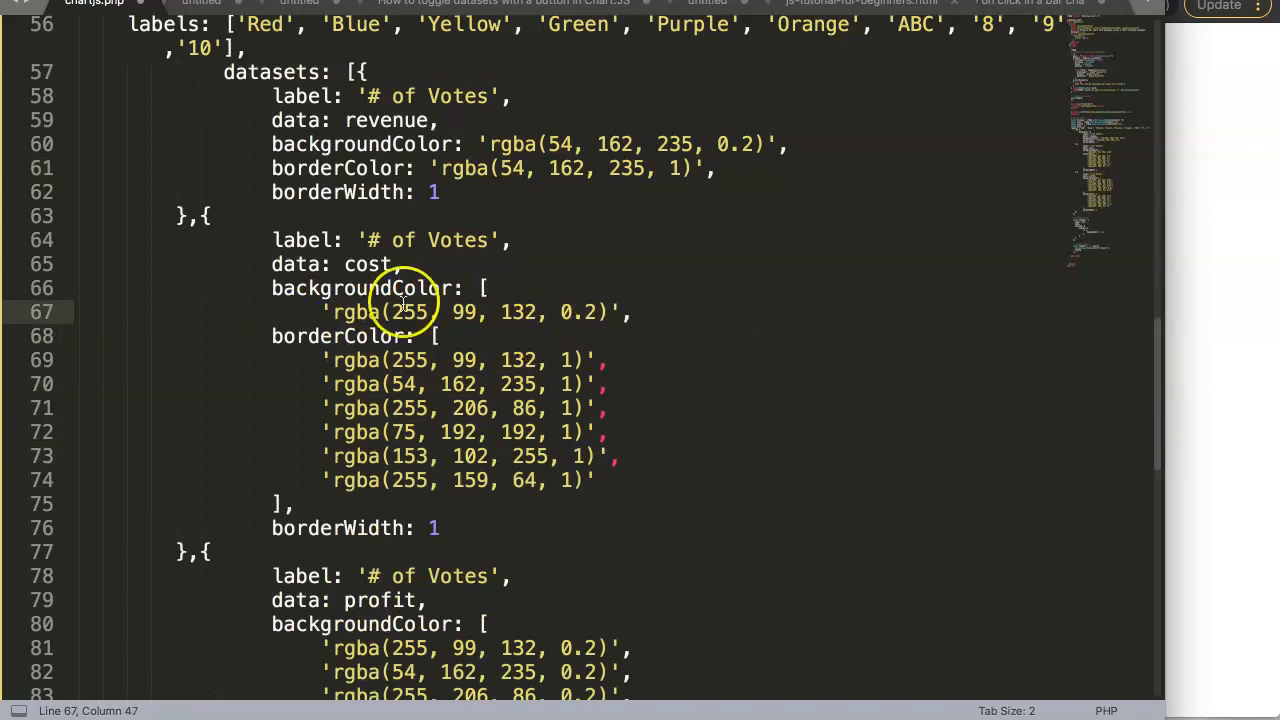
Reduce the cost dataset's borderColor to the single value 'rgba(255, 99, 132, 1)'.
drag(410, 312, 440, 288)
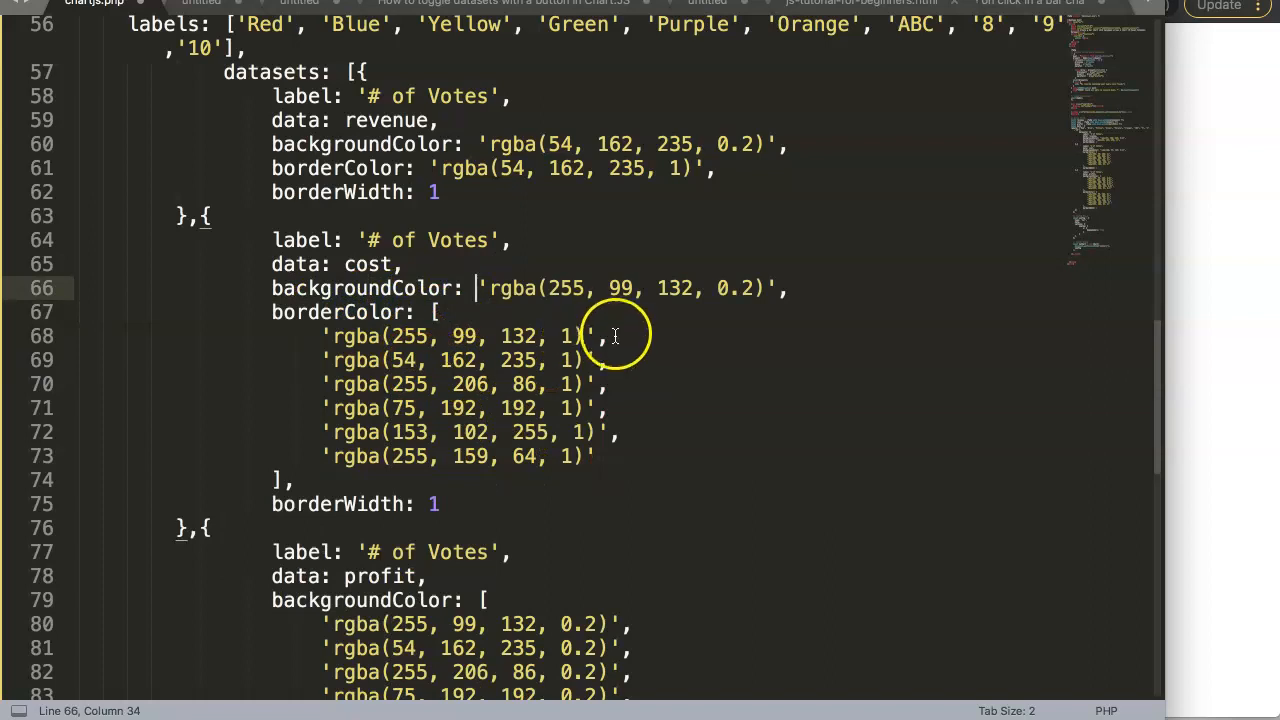
drag(616, 336, 290, 480)
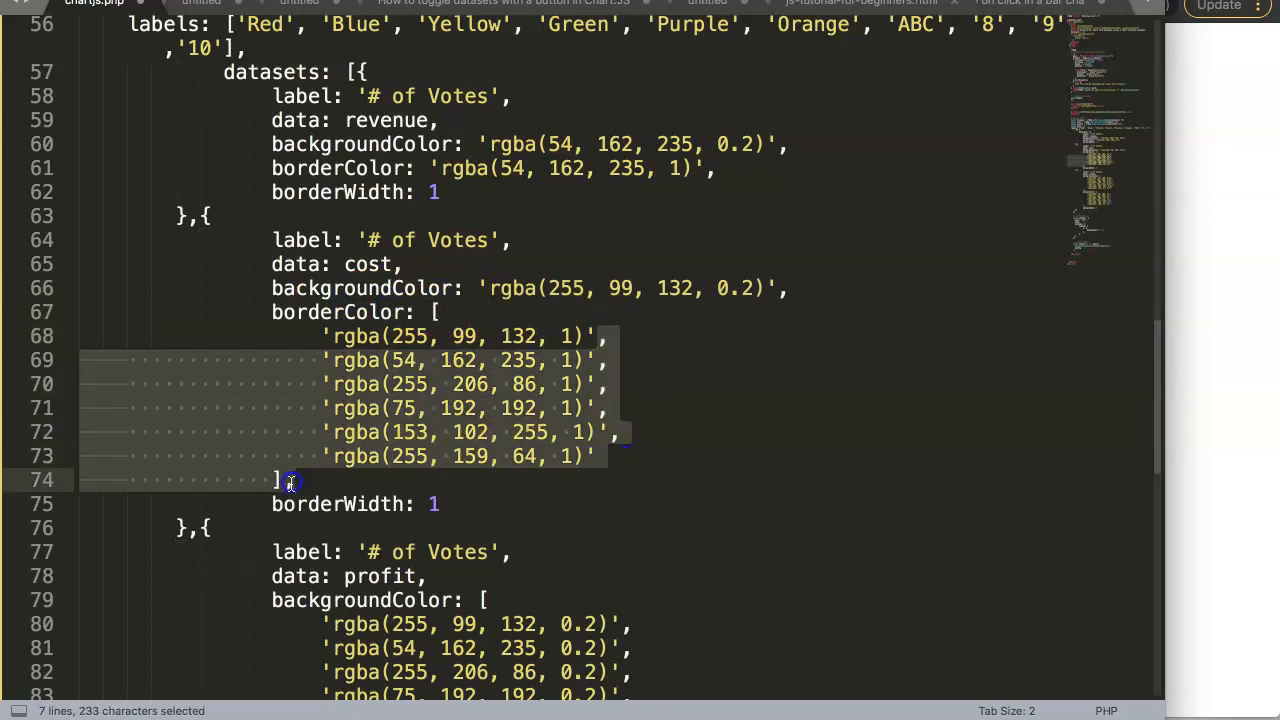
key(Delete)
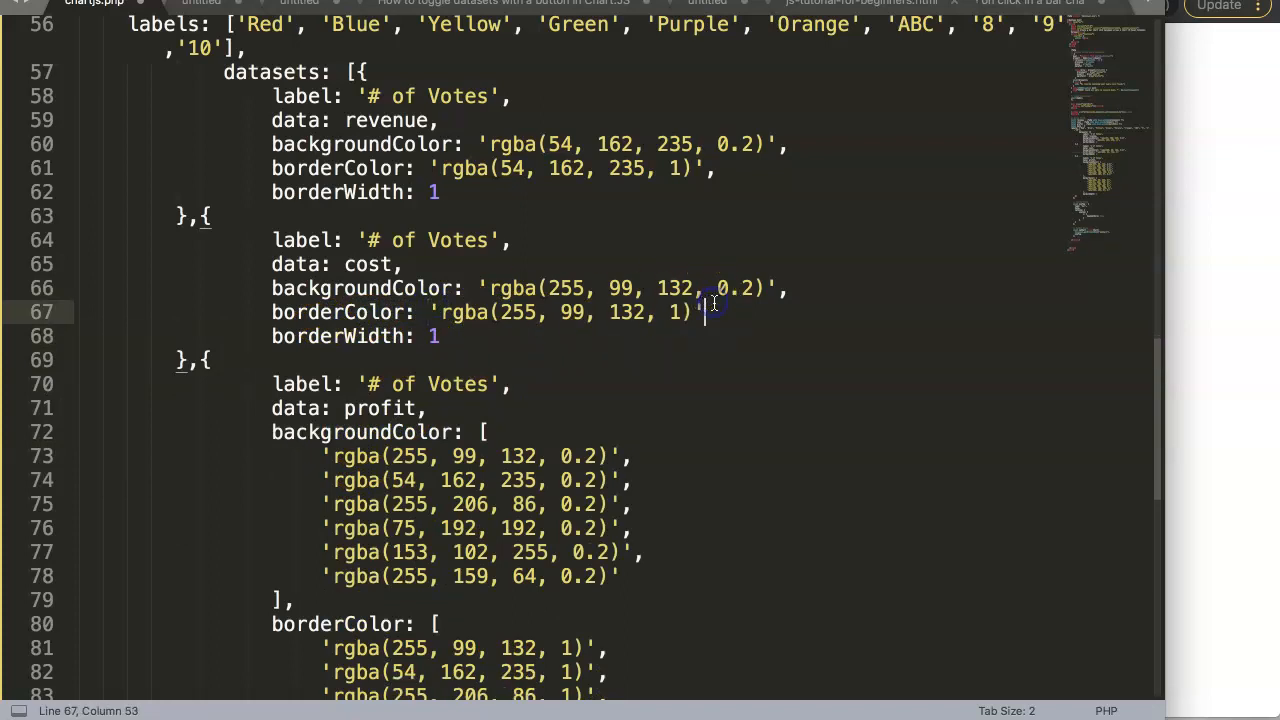
Trim the profit backgroundColor to only 'rgba(75, 192, 192, 0.2)' and select its border colour list.
scroll(down, 3)
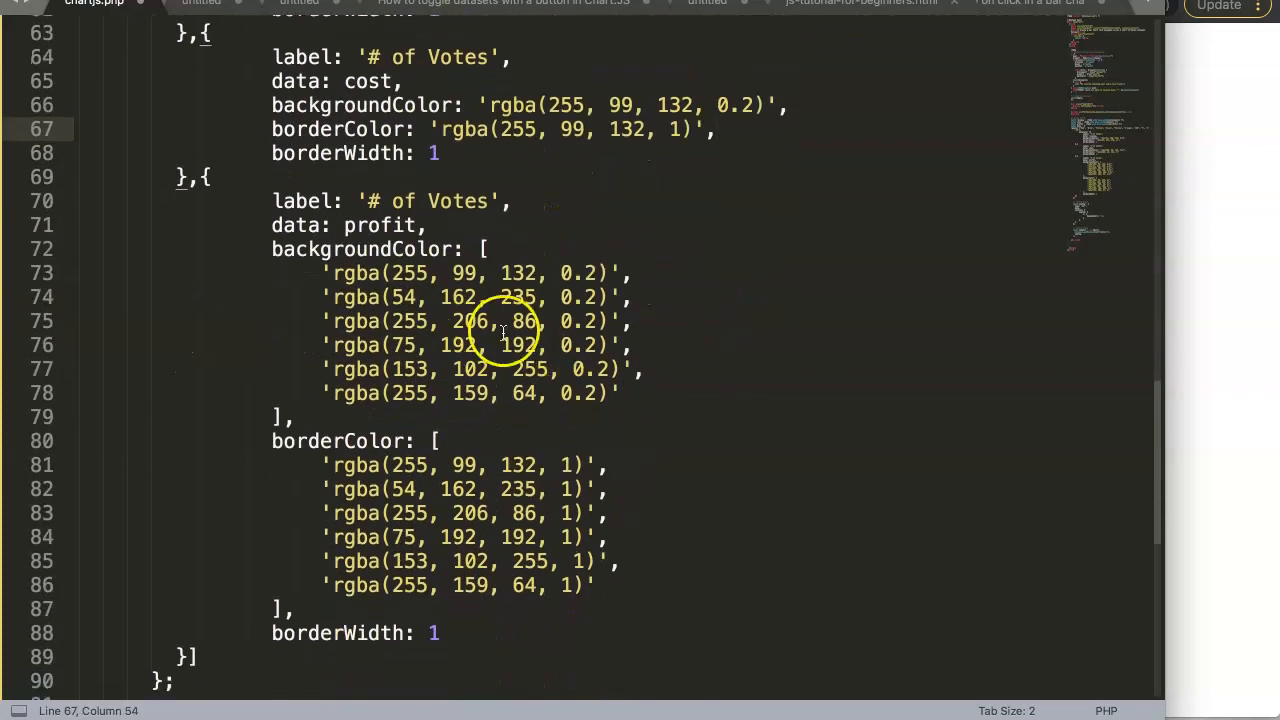
mouse_move(480, 344)
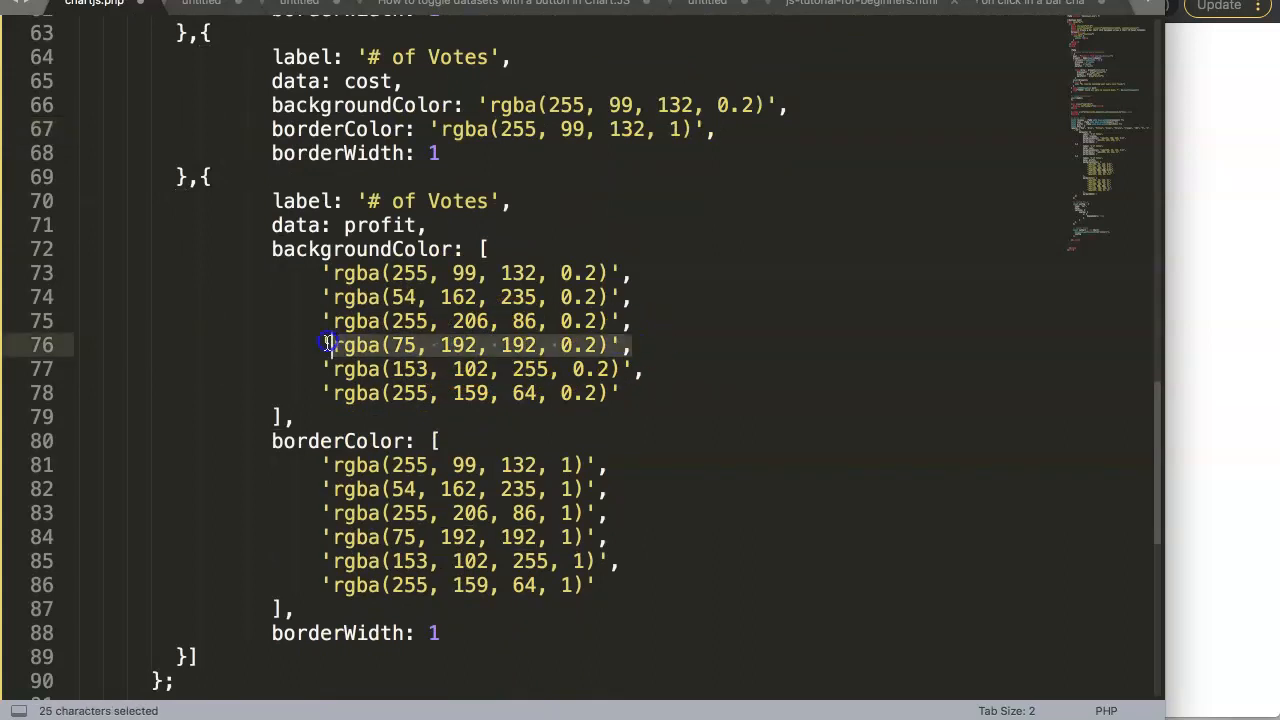
drag(330, 344, 436, 248)
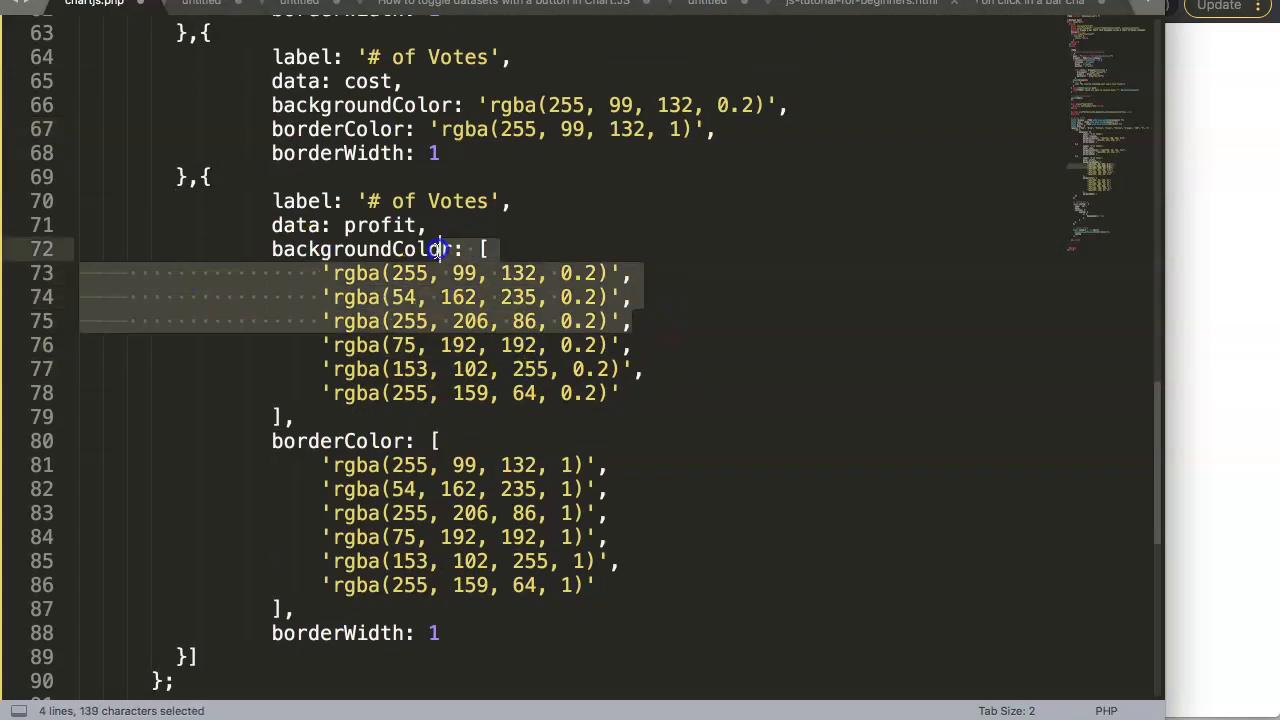
key(Delete)
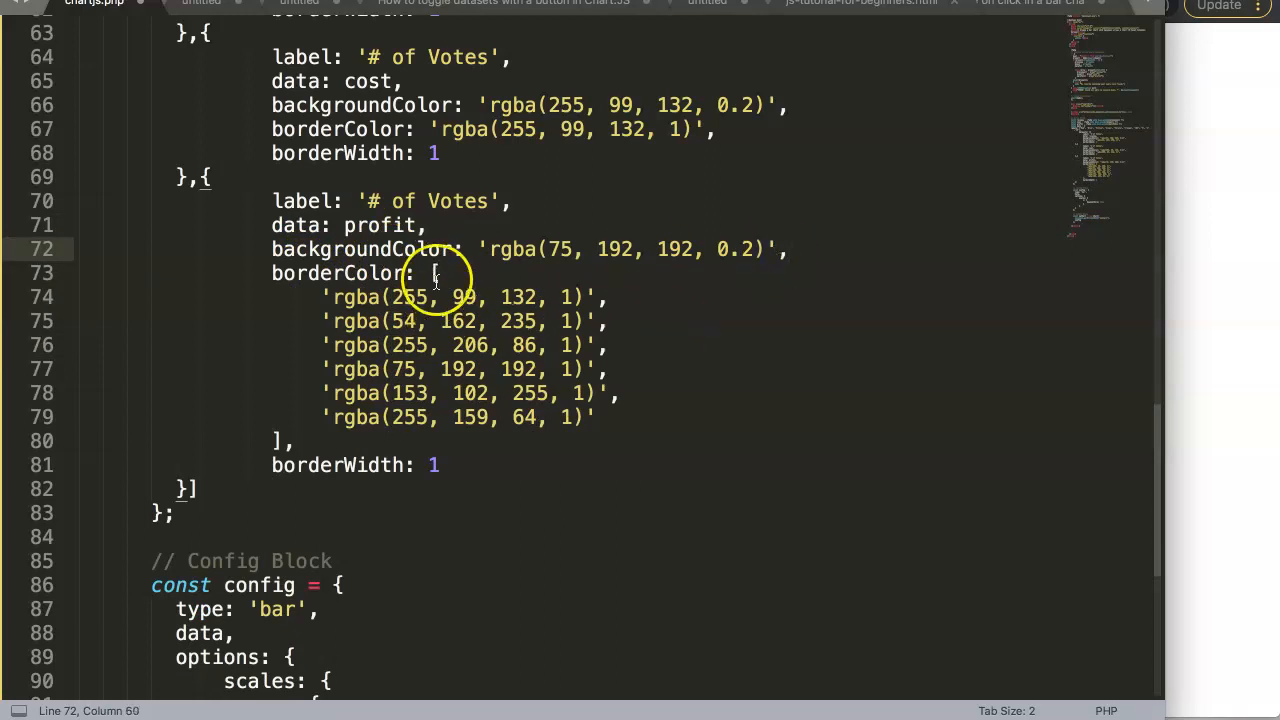
drag(436, 272, 610, 344)
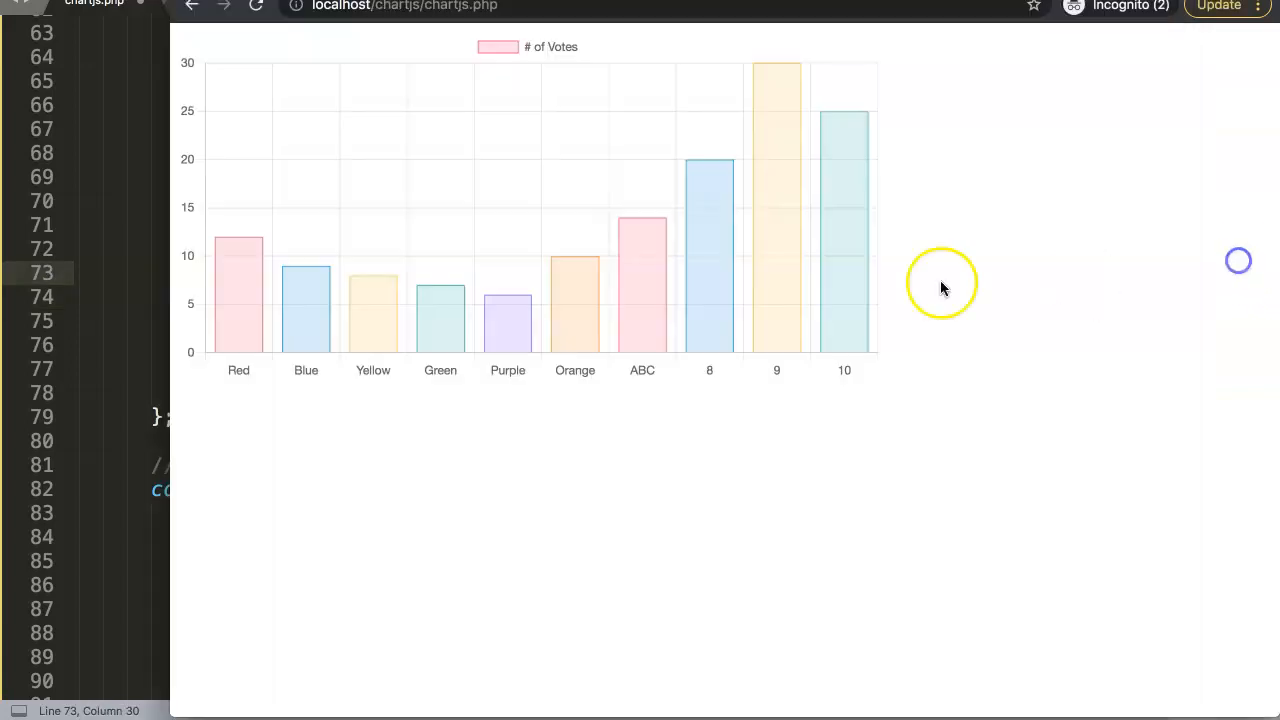
mouse_move(600, 308)
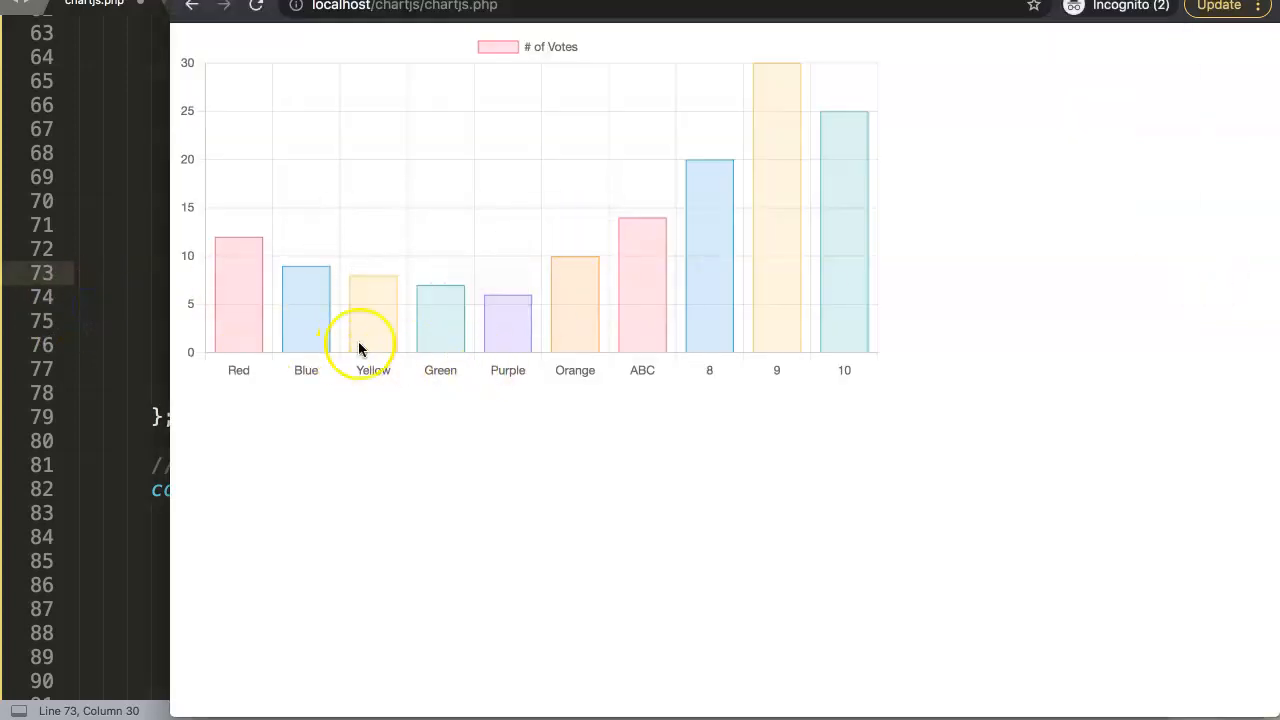
mouse_move(336, 318)
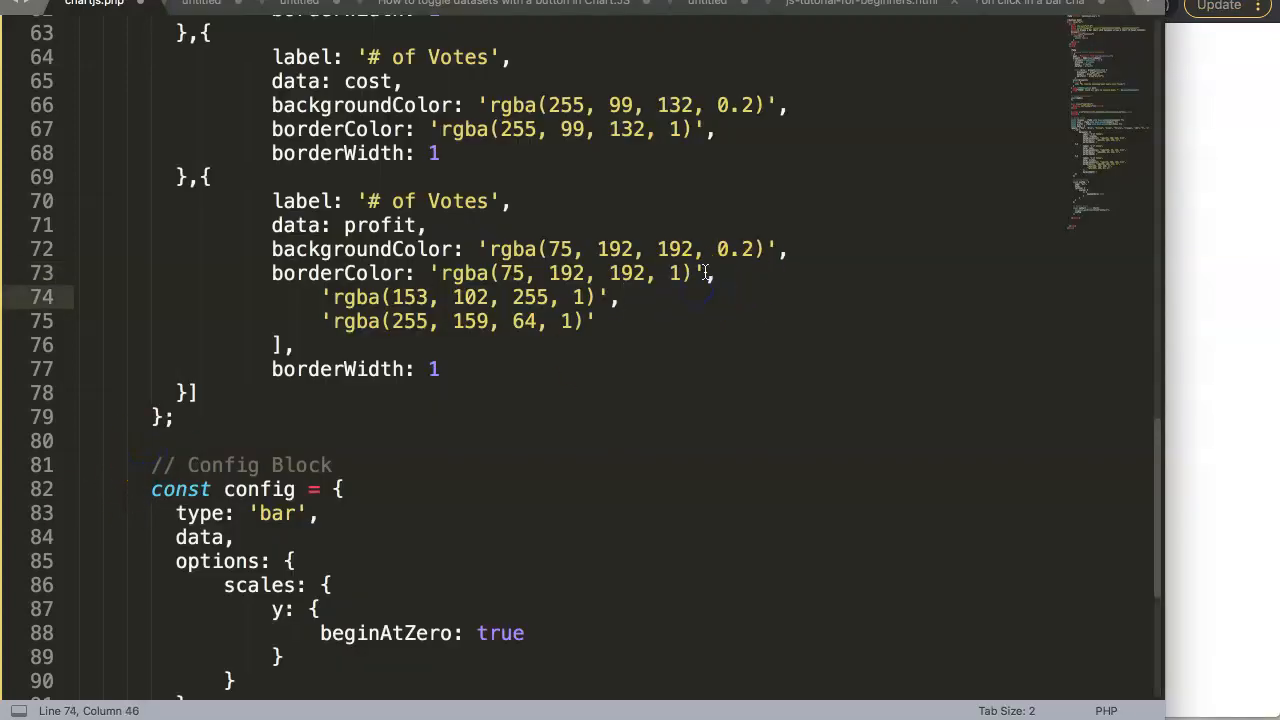
Remove the two leftover profit border colours, leaving 'rgba(75, 192, 192, 1)'.
drag(712, 272, 618, 320)
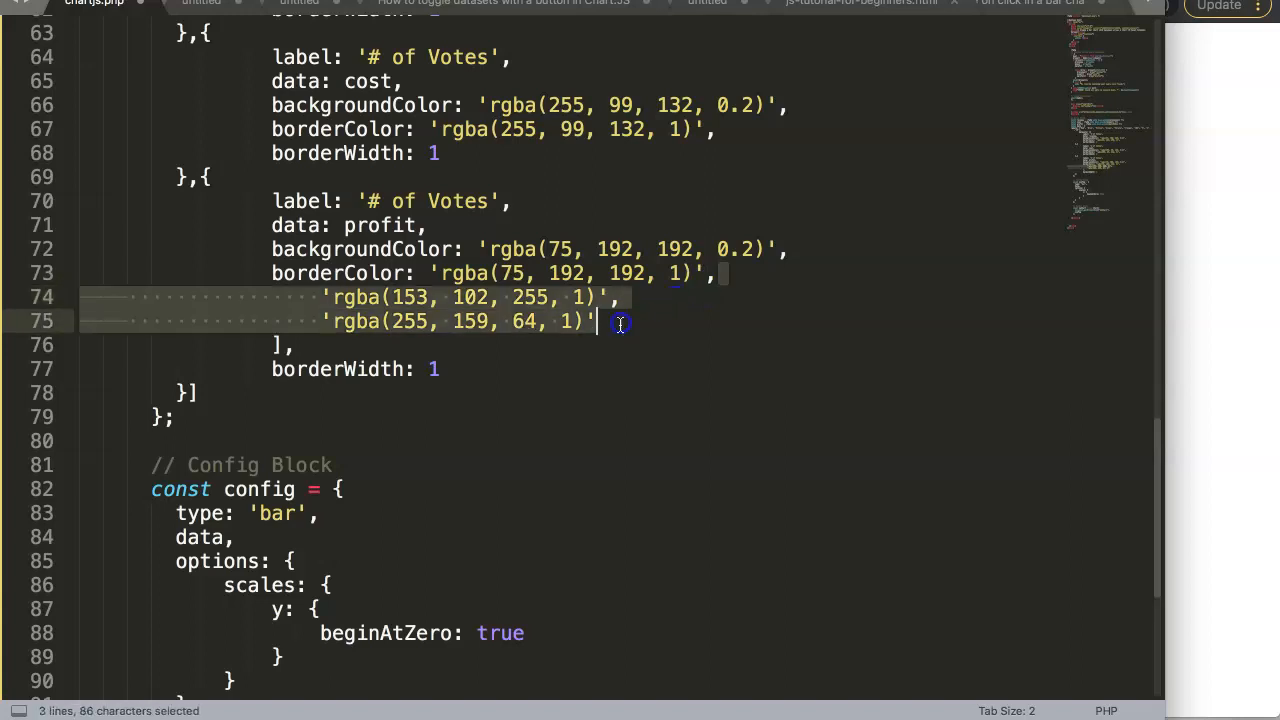
key(Delete)
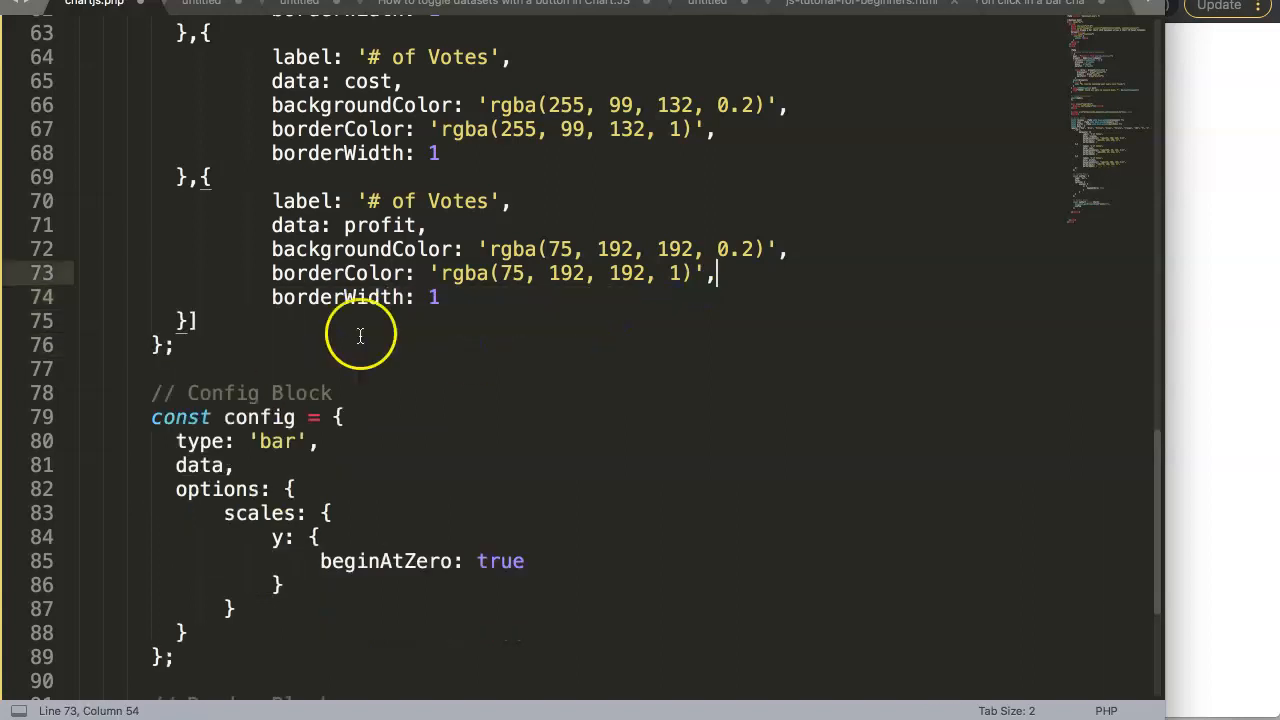
scroll(down, 3)
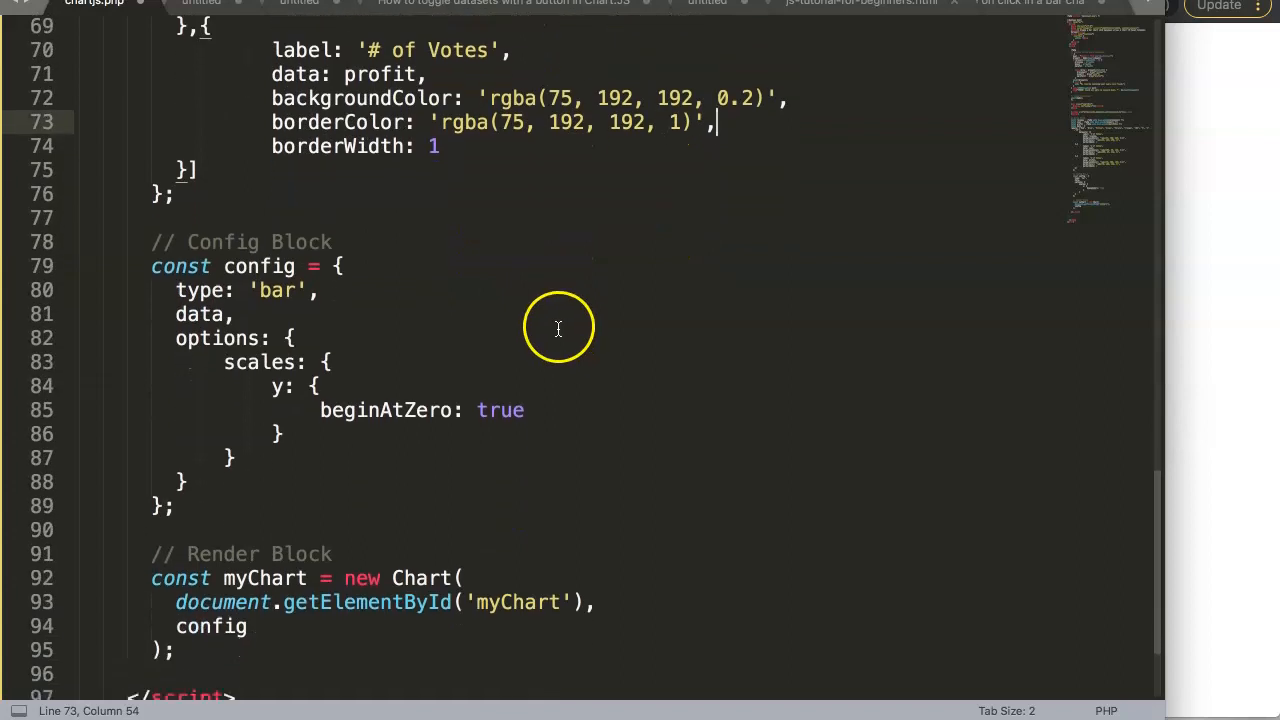
scroll(up, 3)
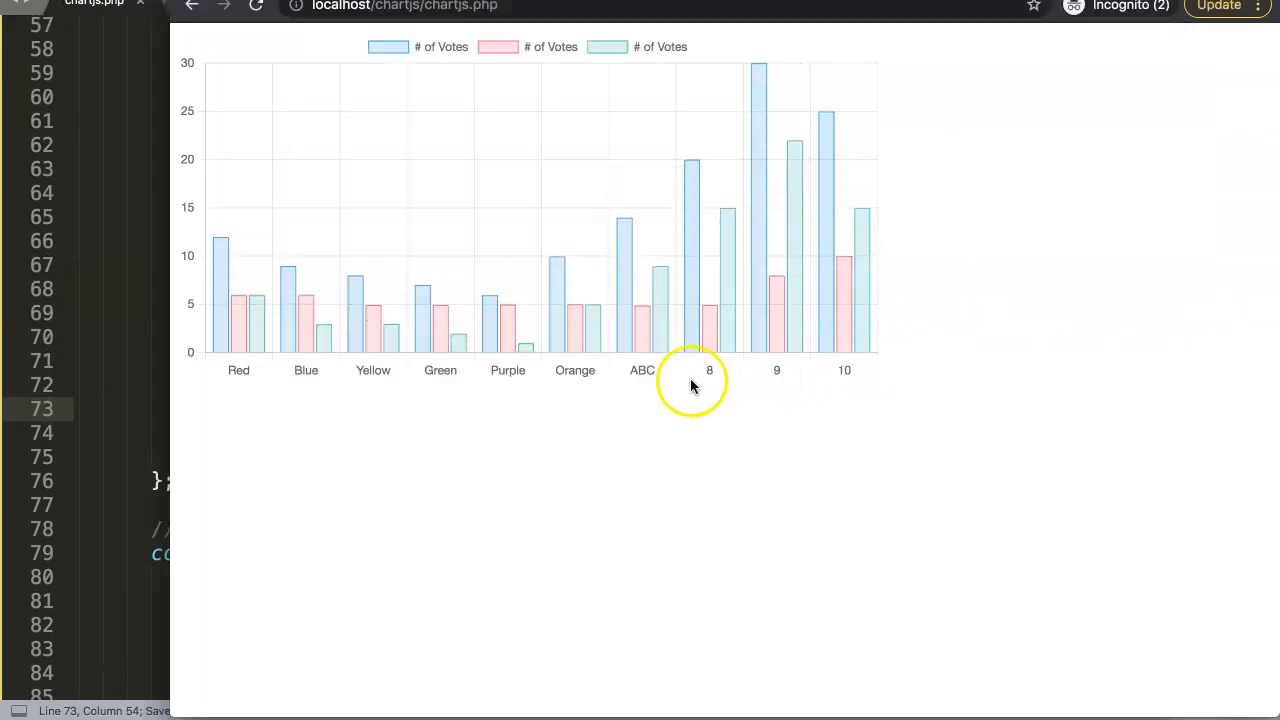
mouse_move(386, 350)
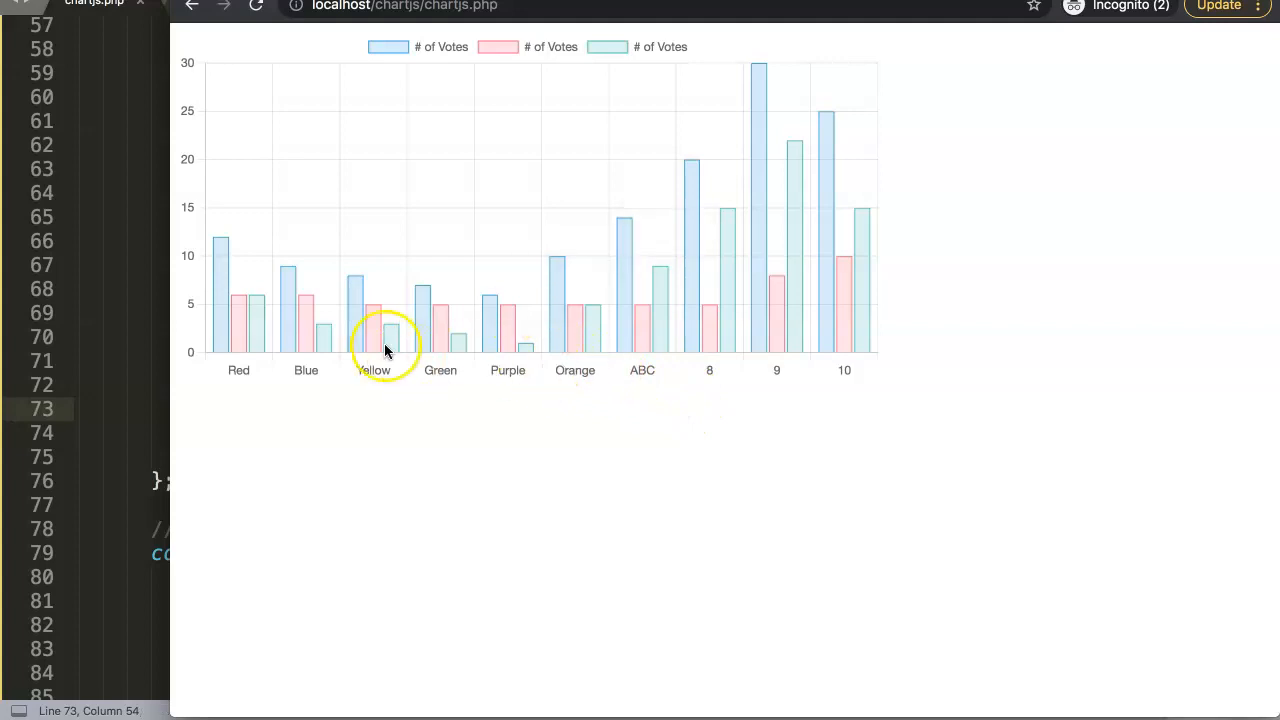
mouse_move(252, 336)
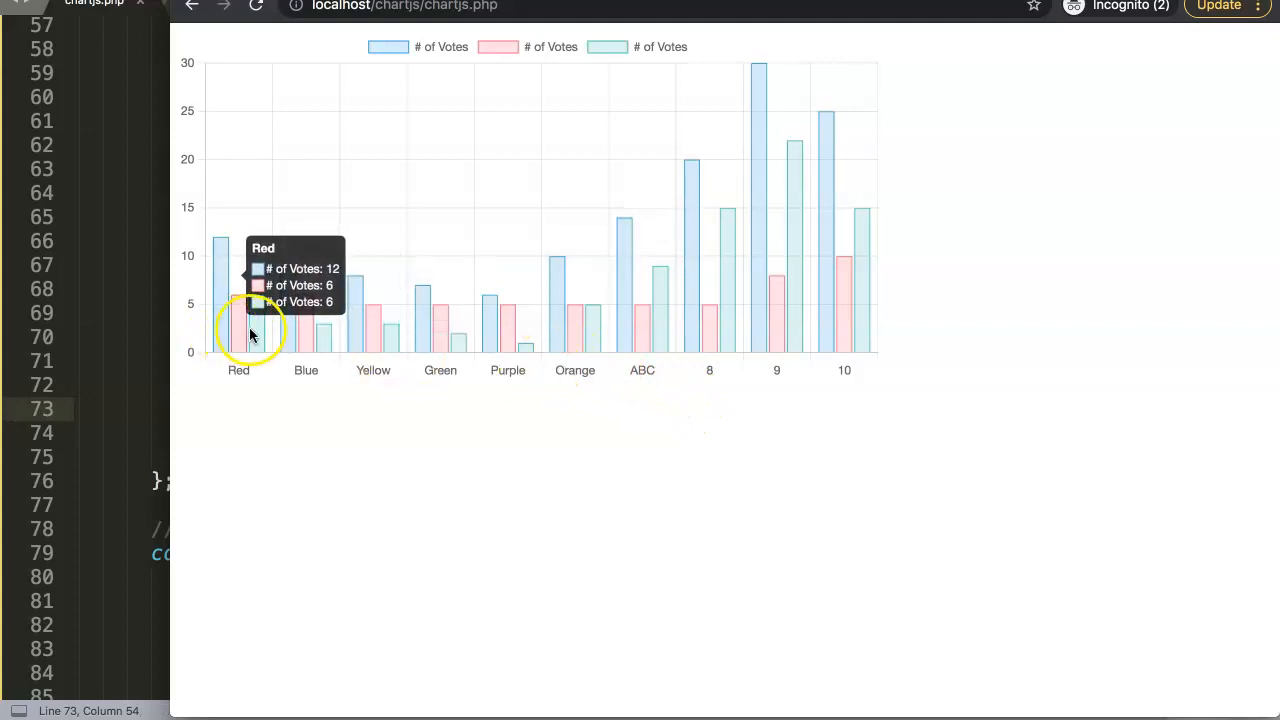
mouse_move(352, 362)
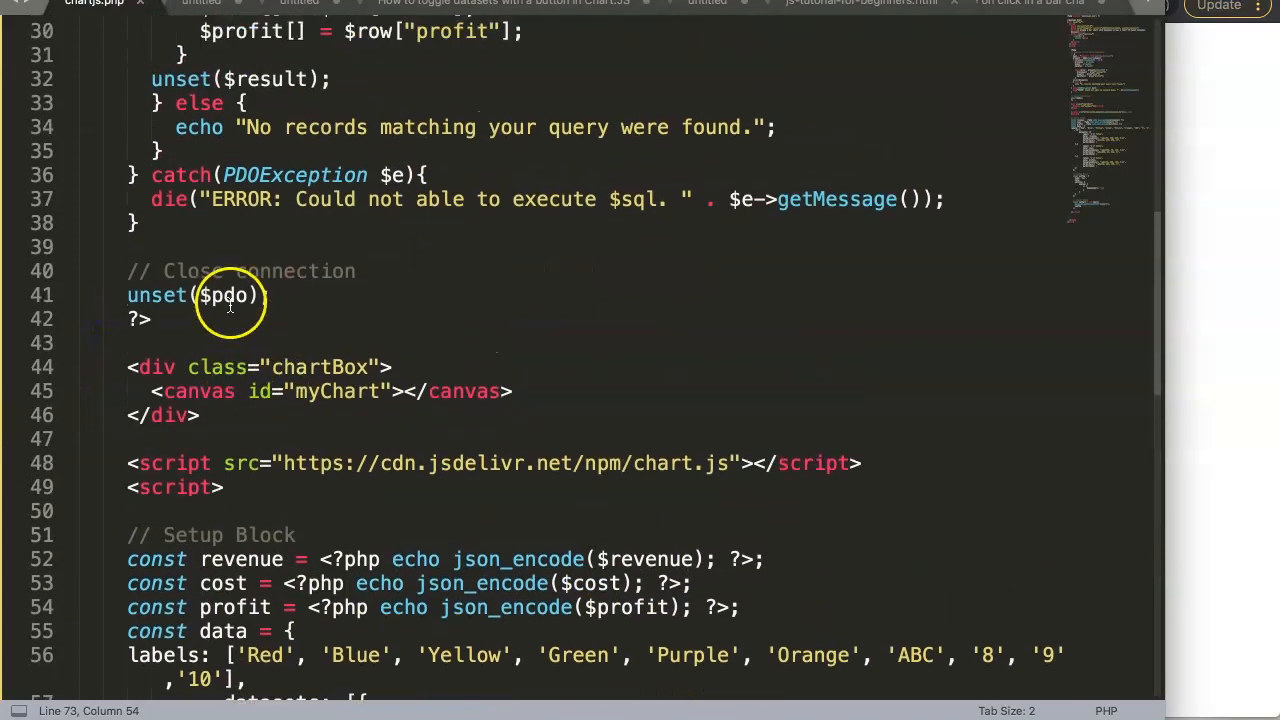
Check the reloaded chart's Red group tooltip shows 12, 6 and 6.
scroll(up, 3)
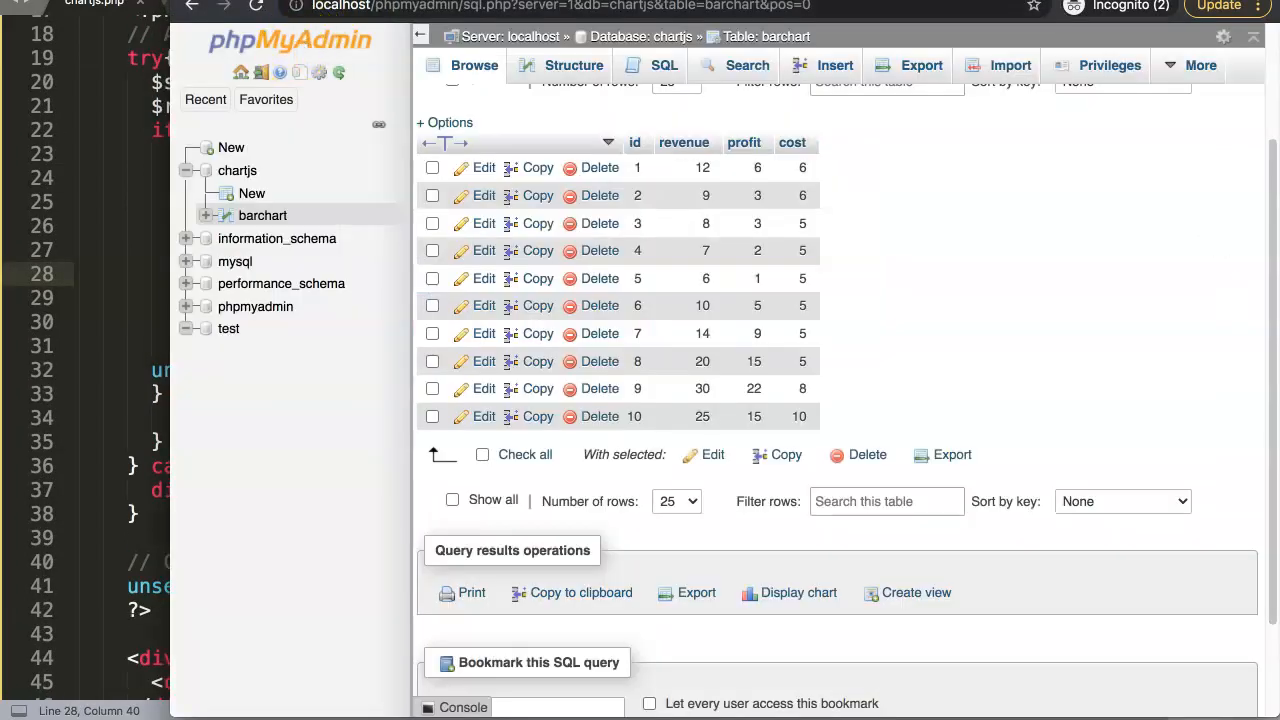
mouse_move(712, 168)
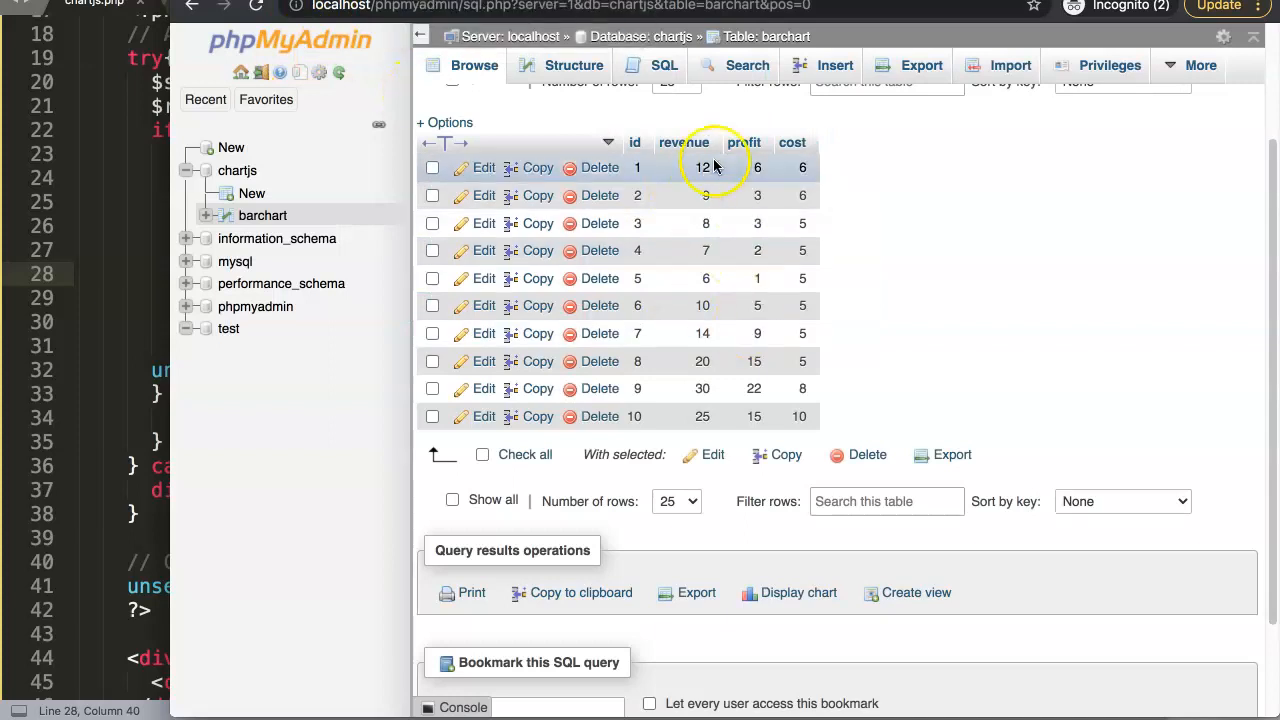
mouse_move(684, 142)
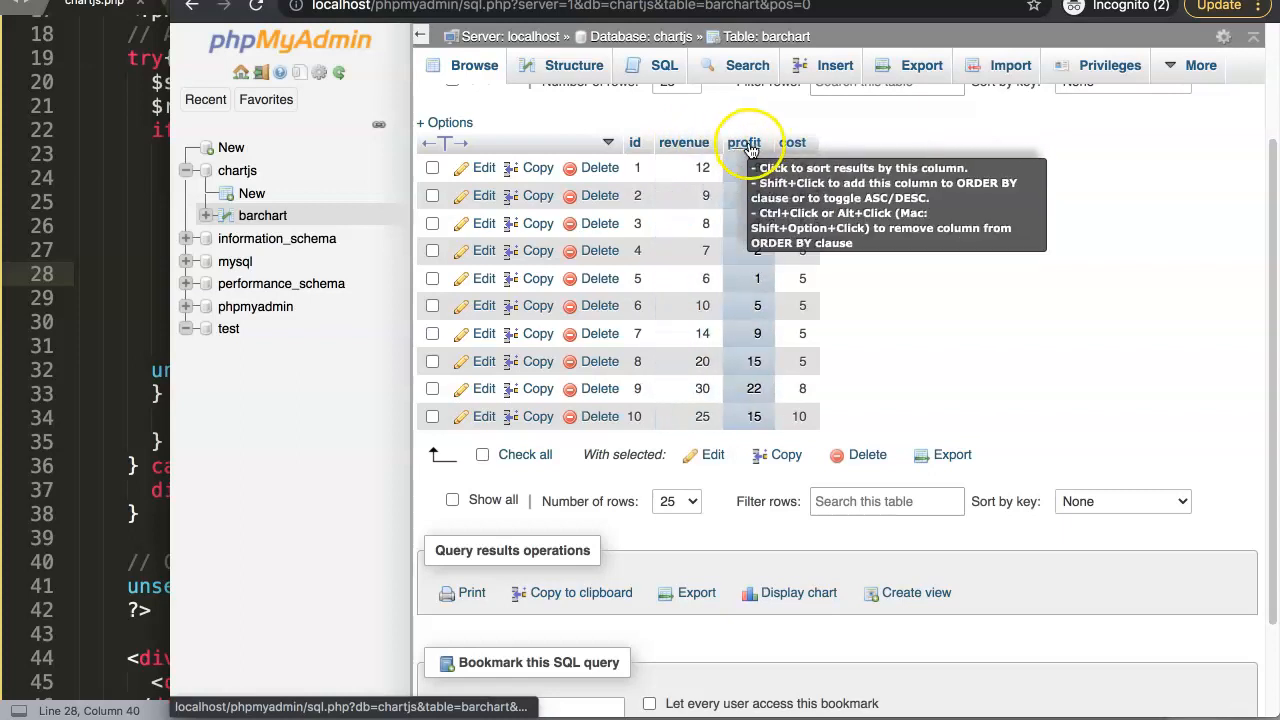
Browse the barchart table to cross-check row 2: revenue 9, profit 3, cost 6.
click(744, 142)
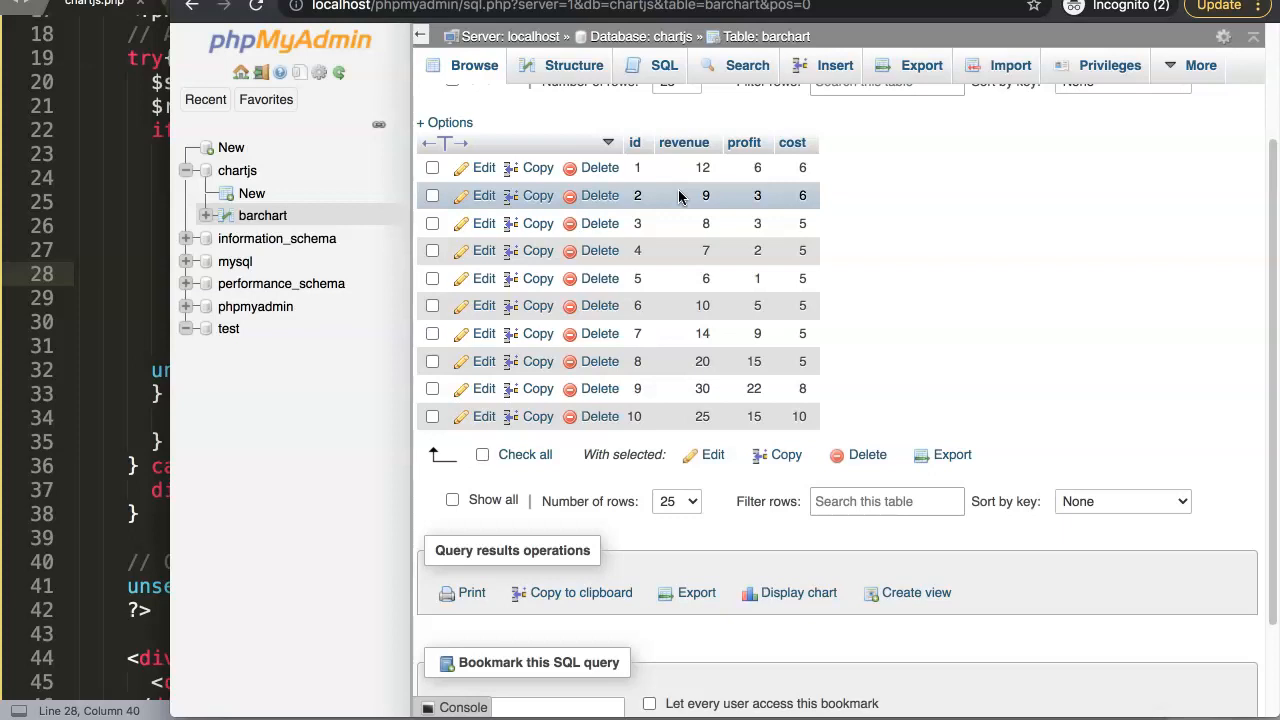
mouse_move(128, 250)
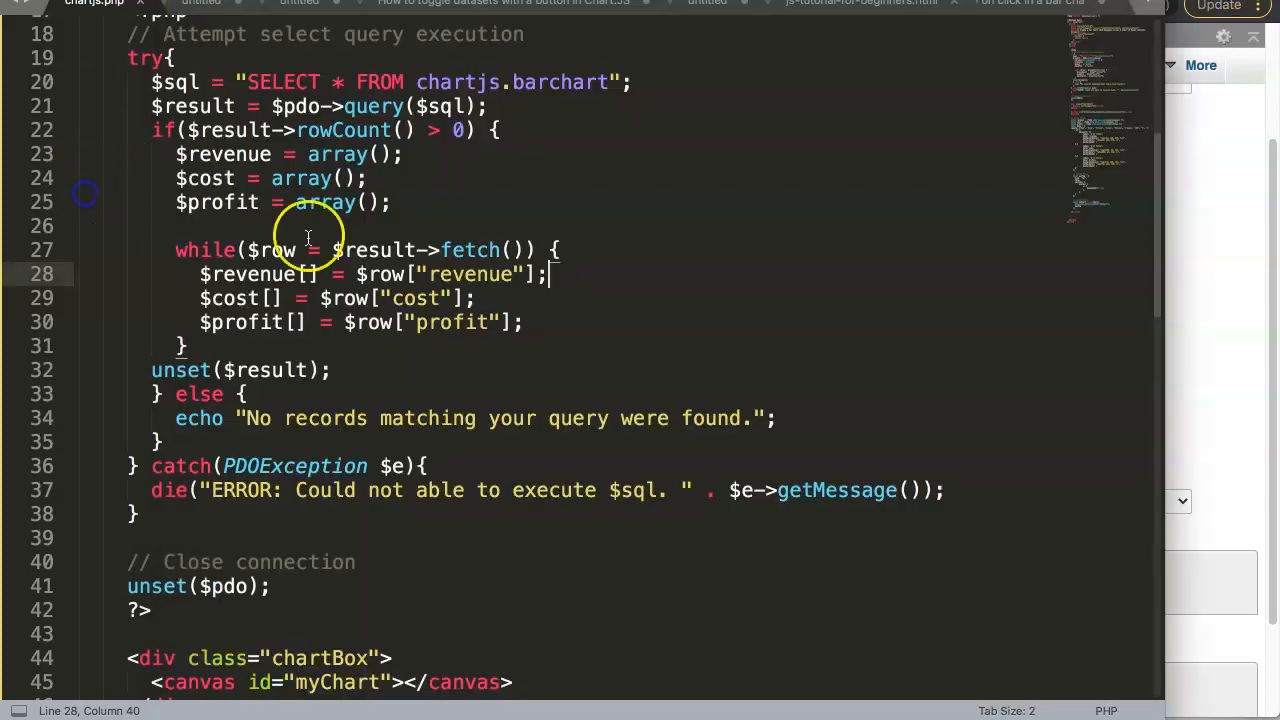
Scroll chartjs.php from the query code down to the three '# of Votes' datasets.
scroll(down, 3)
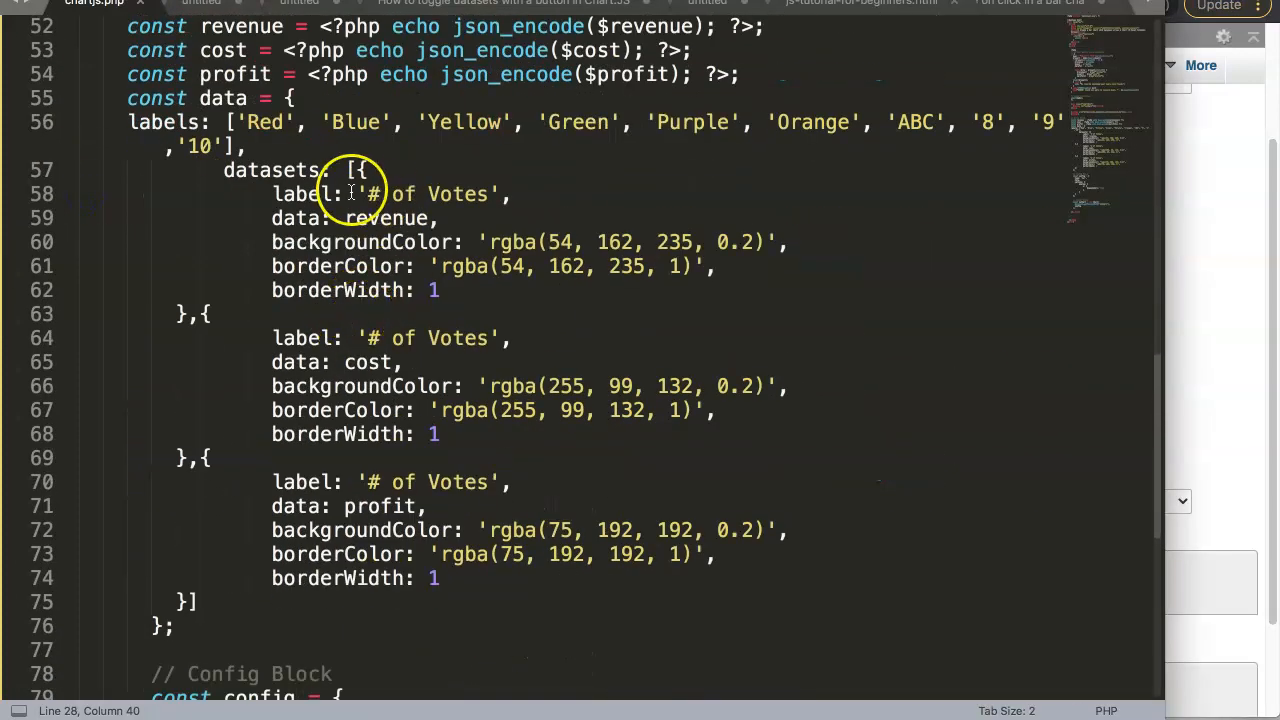